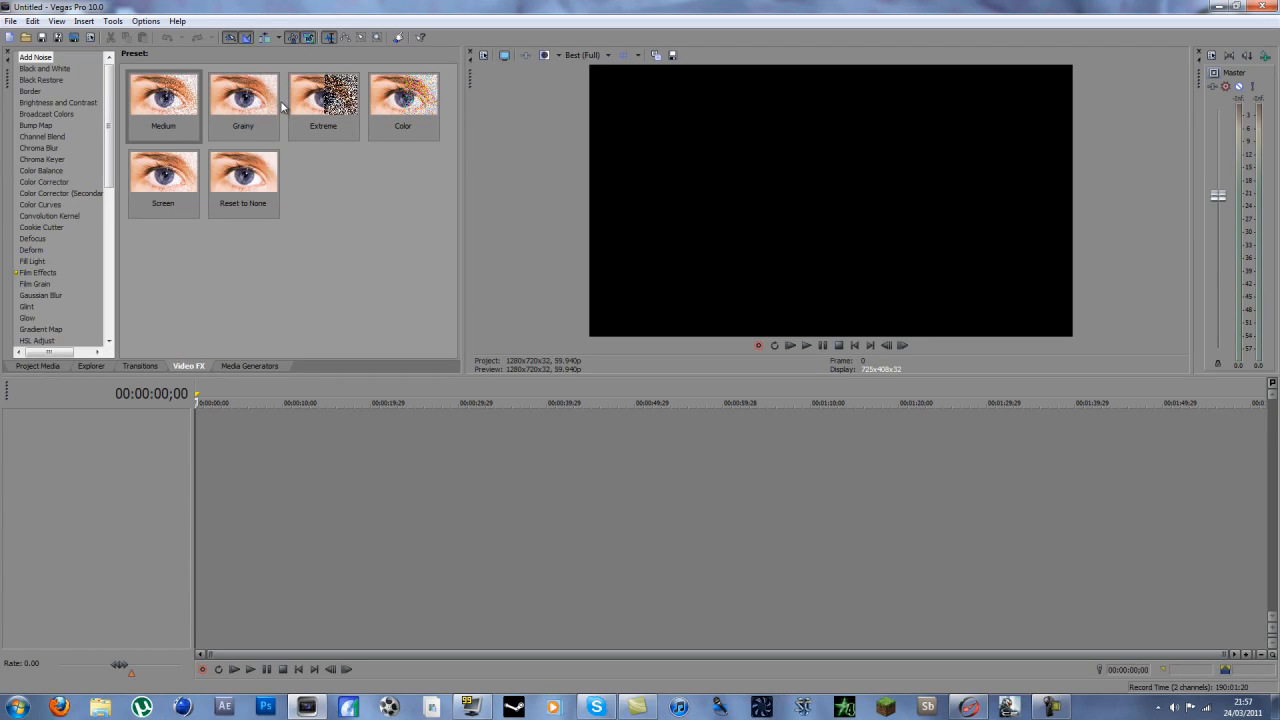
mouse_move(510, 52)
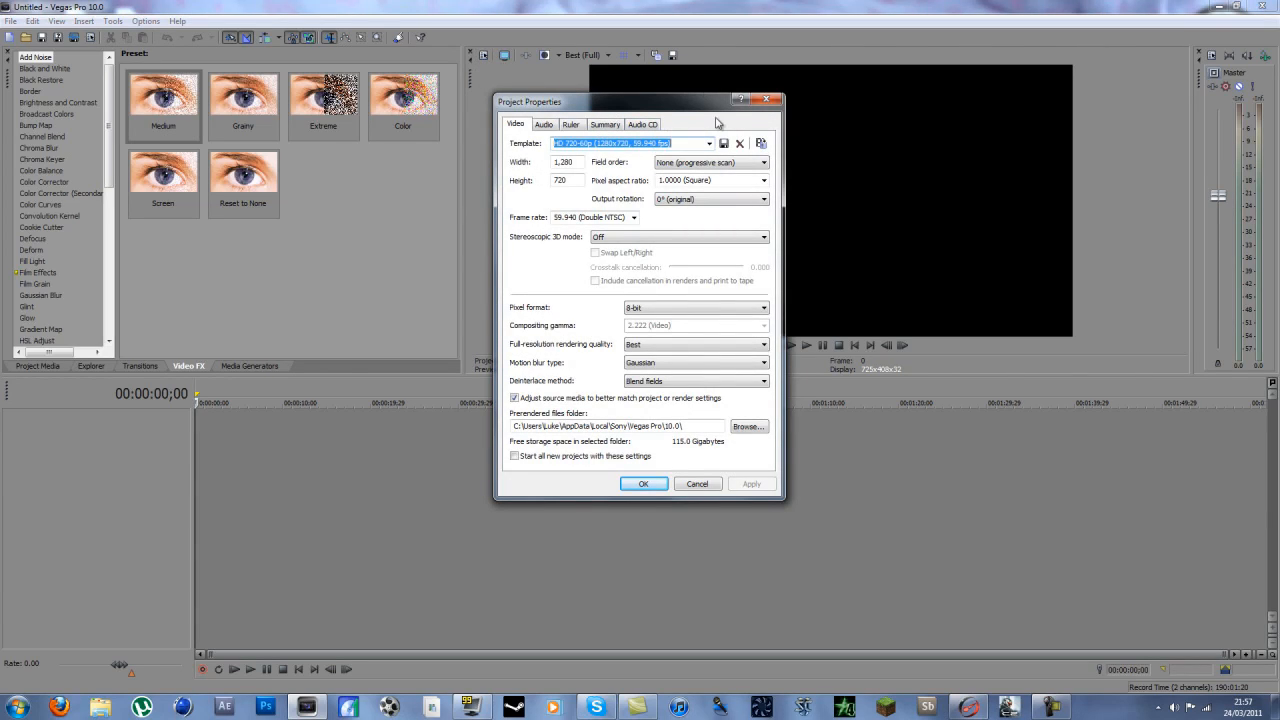
mouse_move(704, 162)
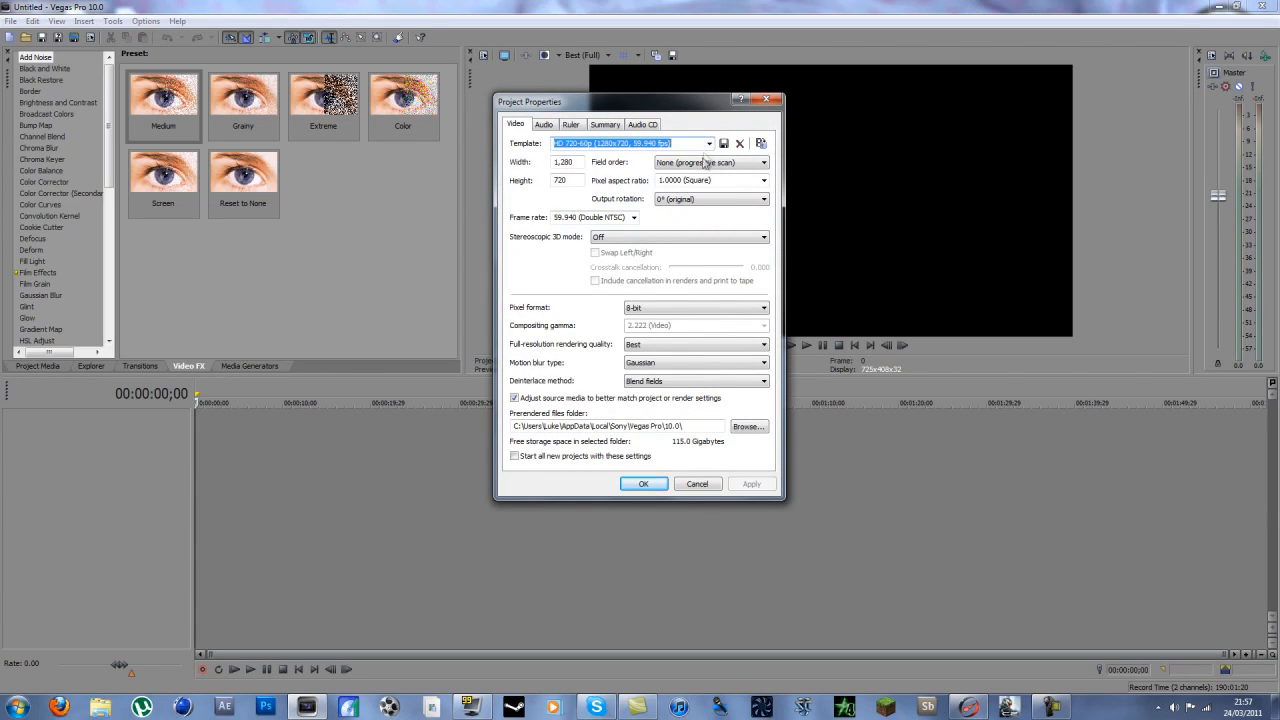
- Review the project template presets and leave the 1280×720 59.94 fps template unchanged
left_click(708, 144)
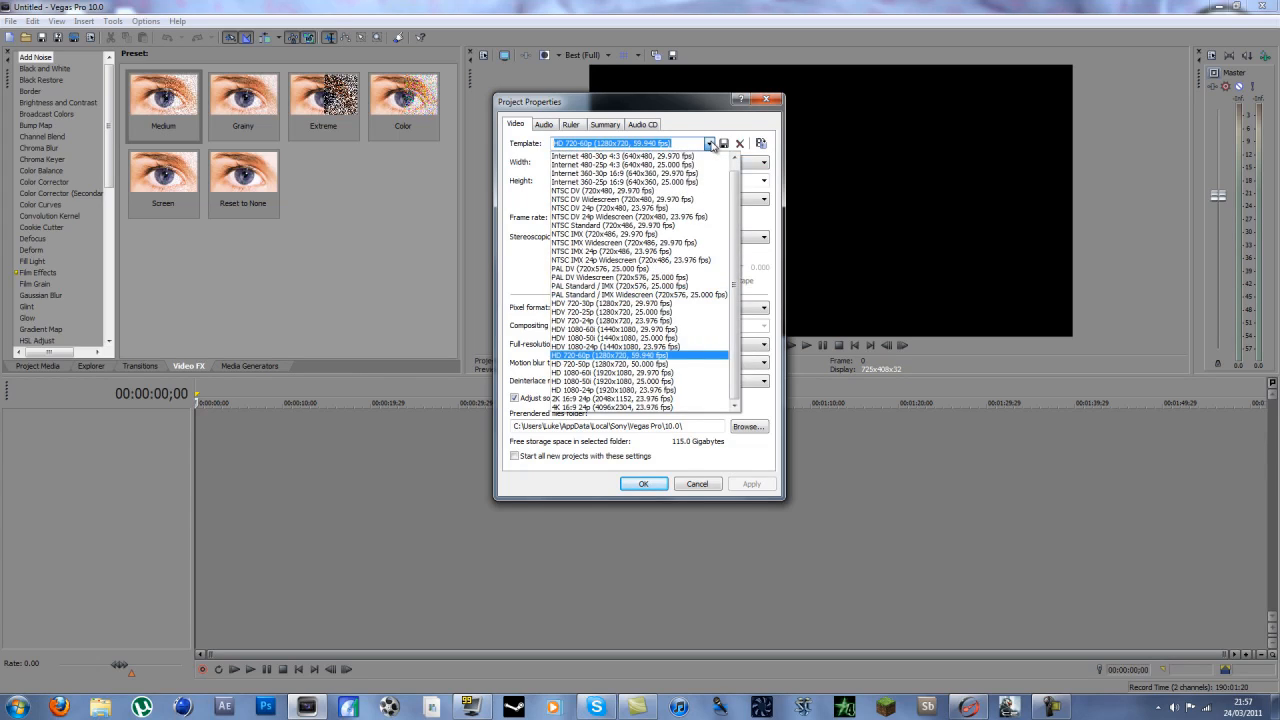
left_click(610, 356)
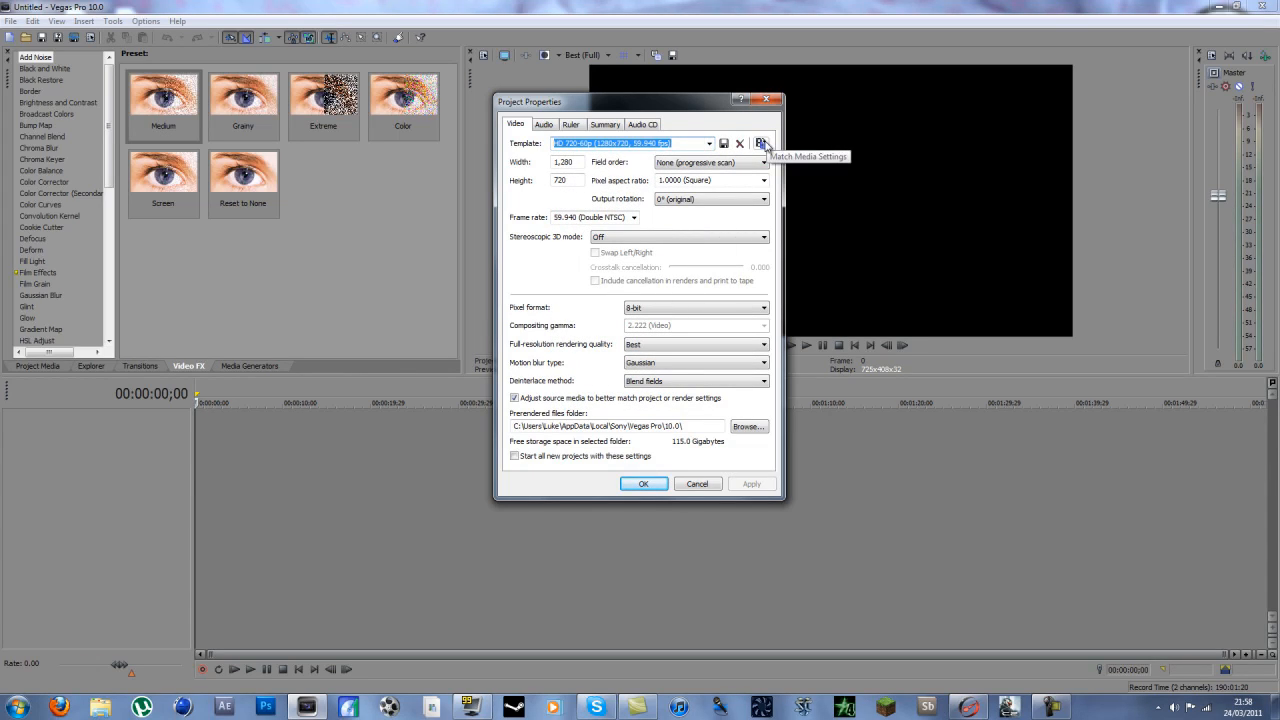
- Match the project video settings to the gameplay AVI: 1920×1080, upper field first, 29.97 fps
left_click(762, 144)
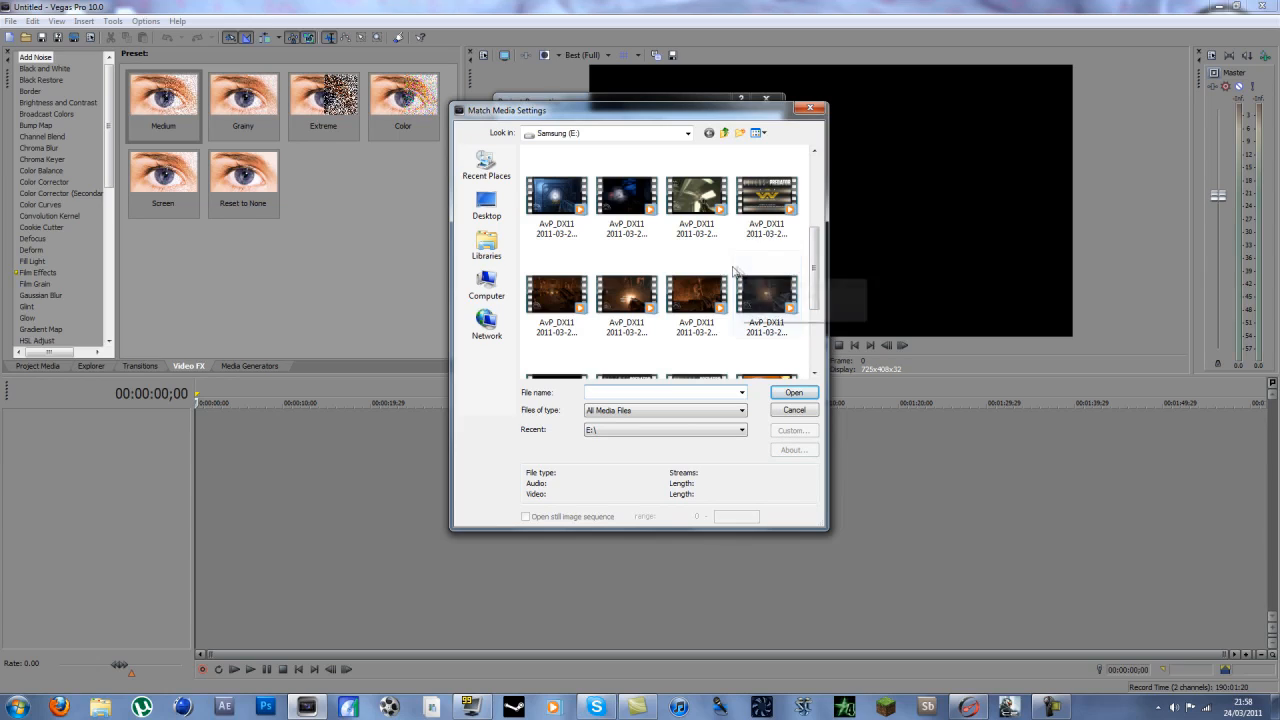
left_click(696, 296)
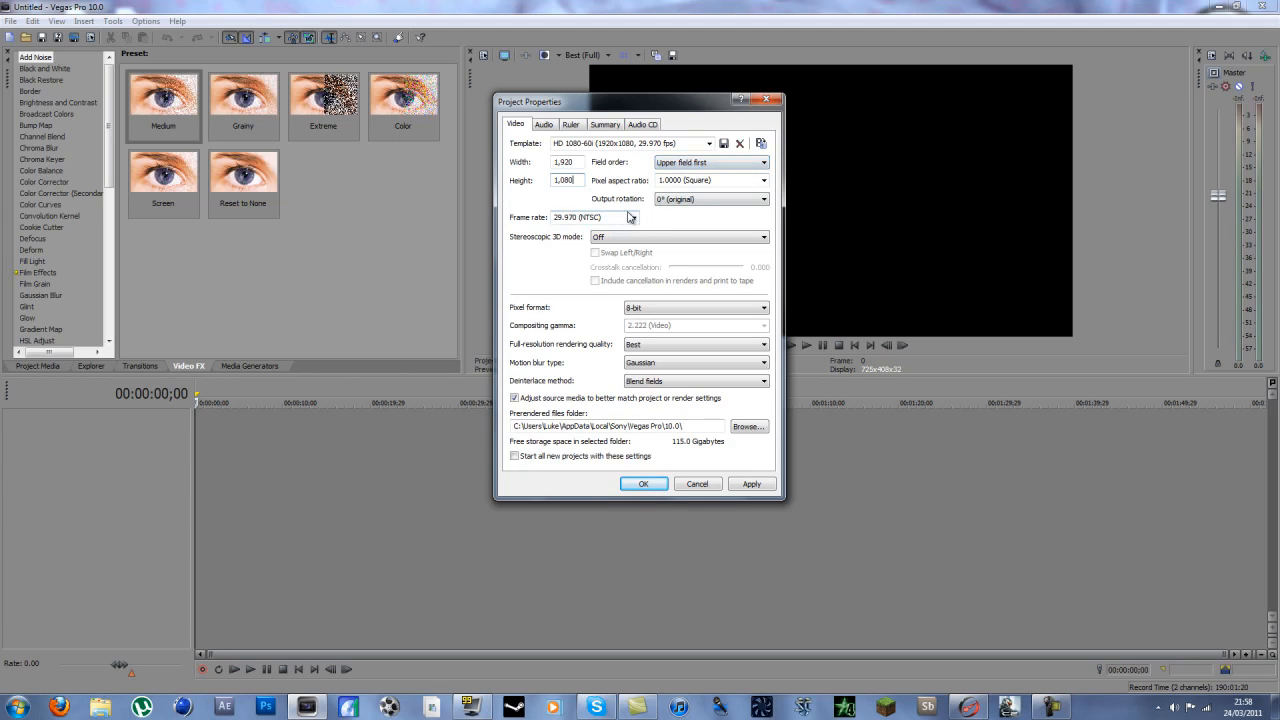
left_click(632, 218)
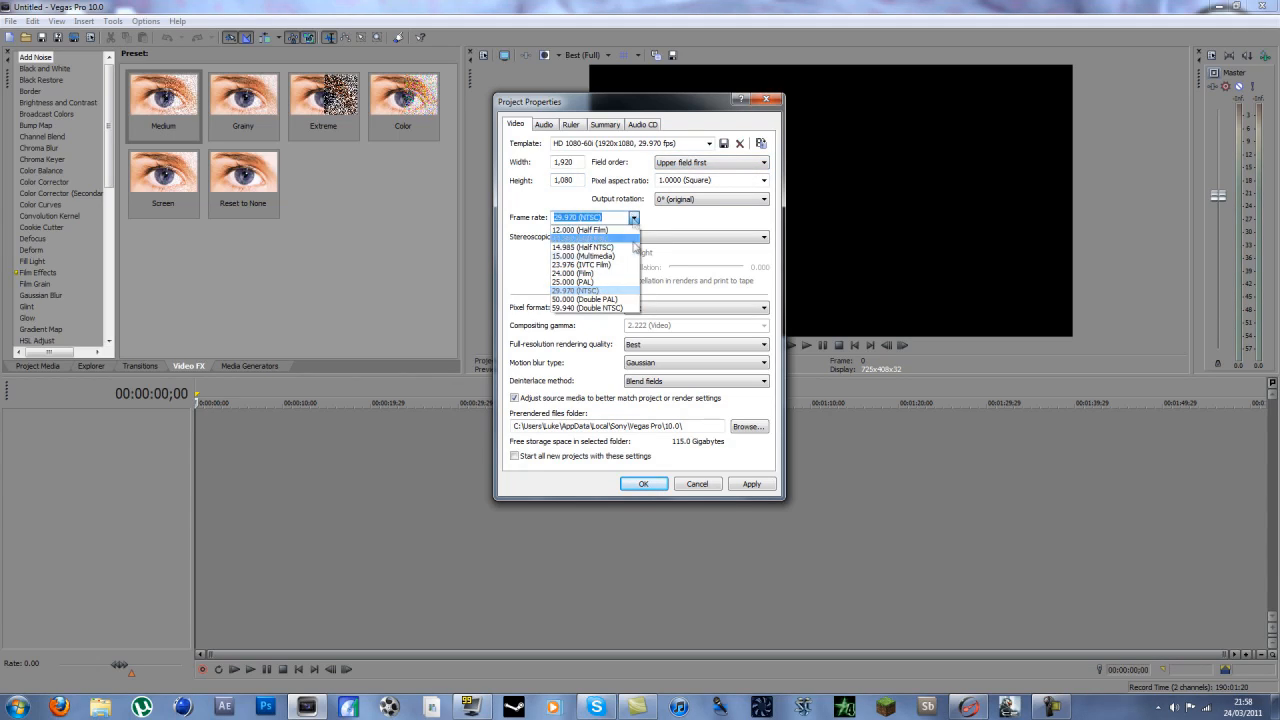
left_click(584, 308)
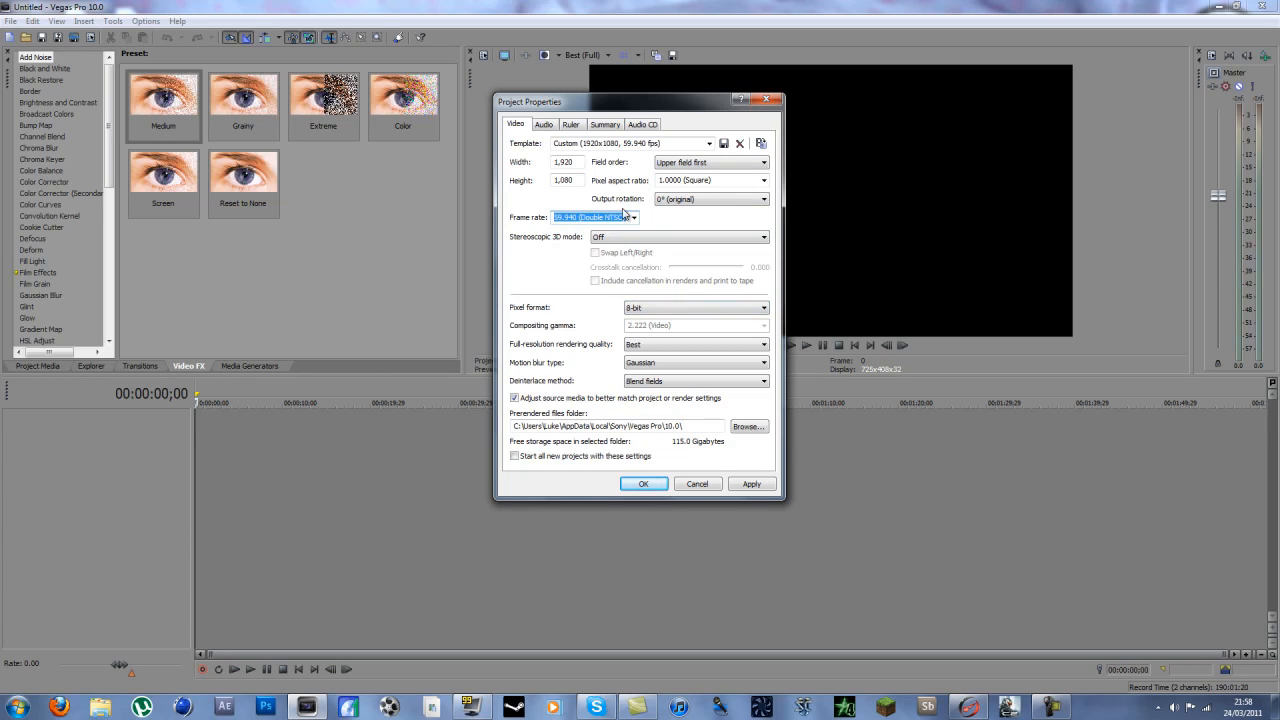
left_click(632, 216)
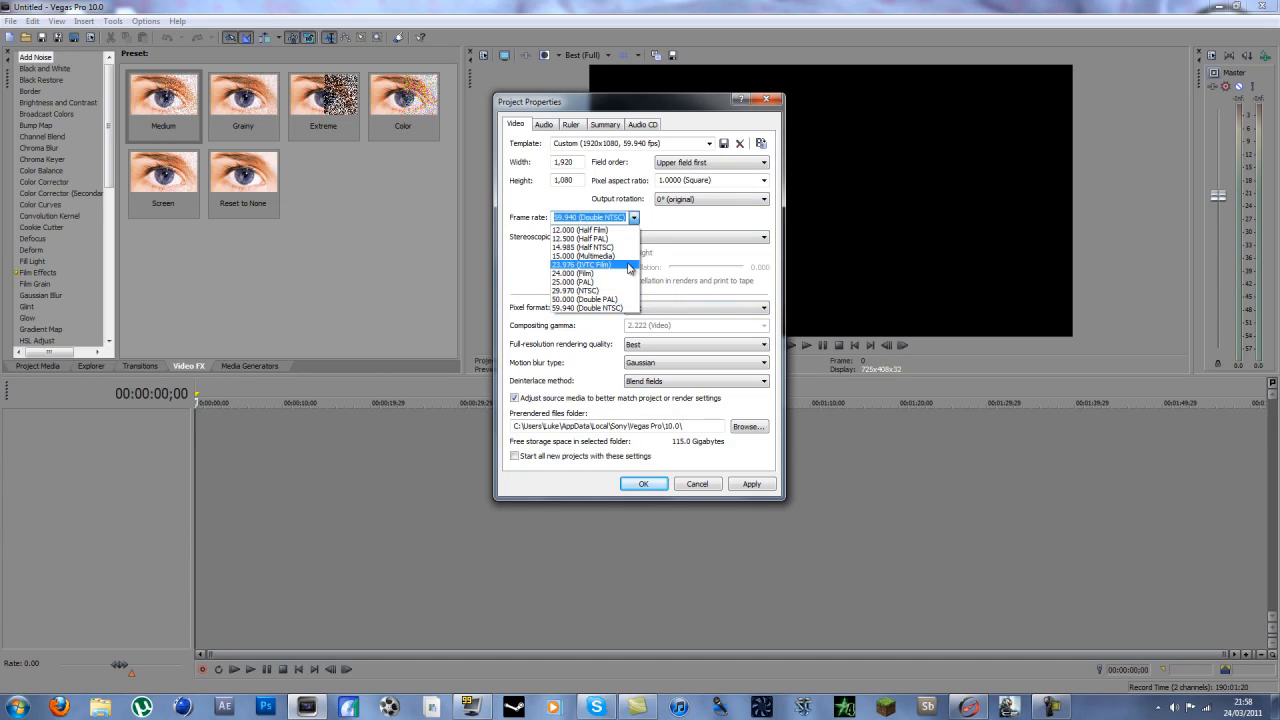
left_click(576, 282)
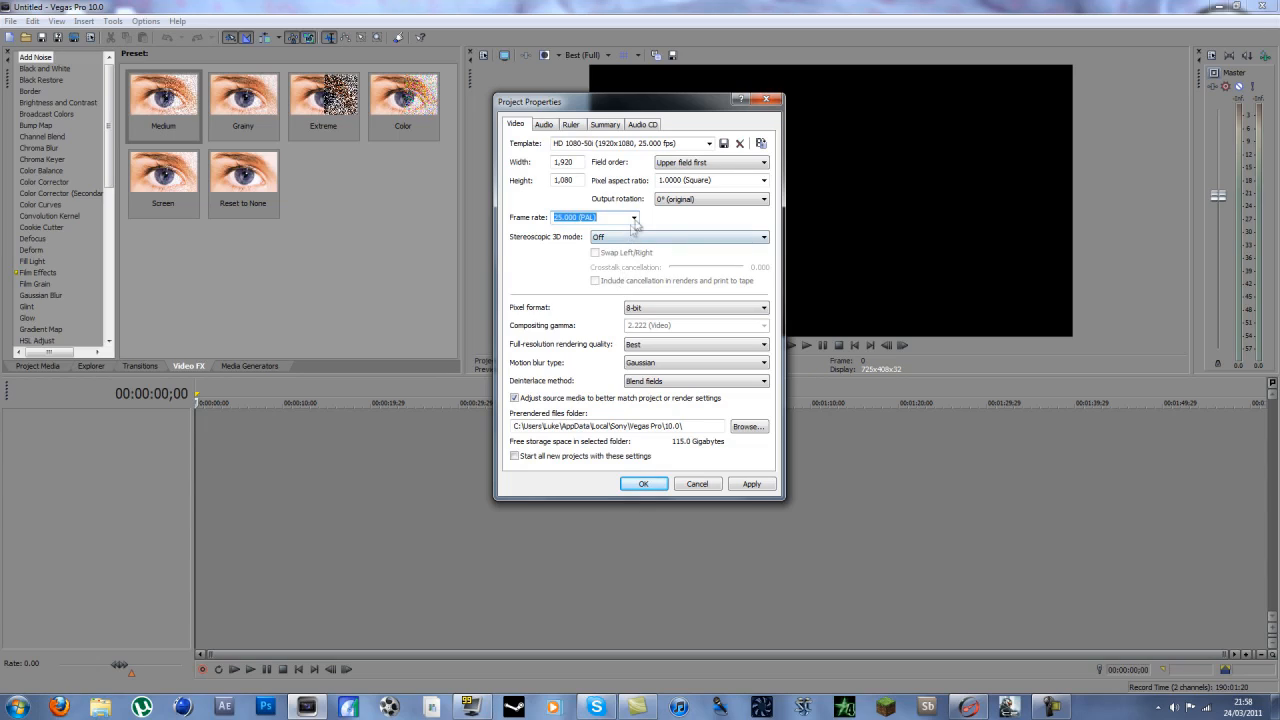
left_click(632, 218)
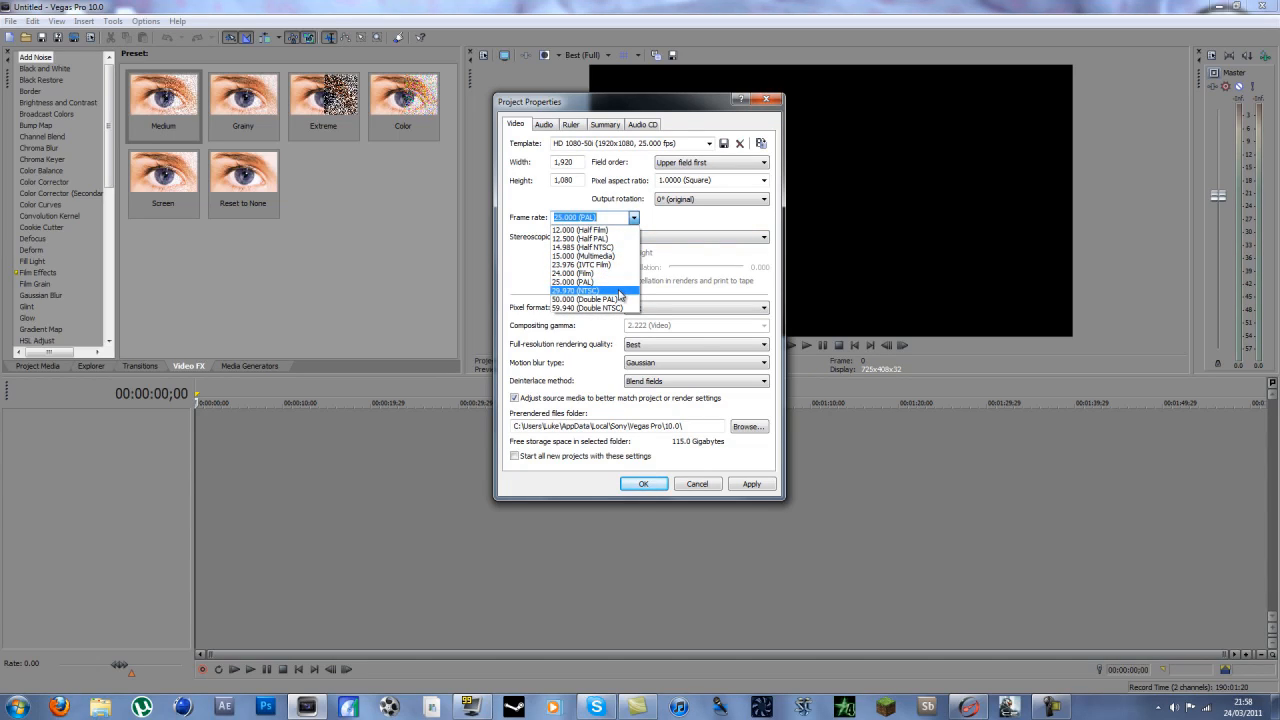
left_click(590, 290)
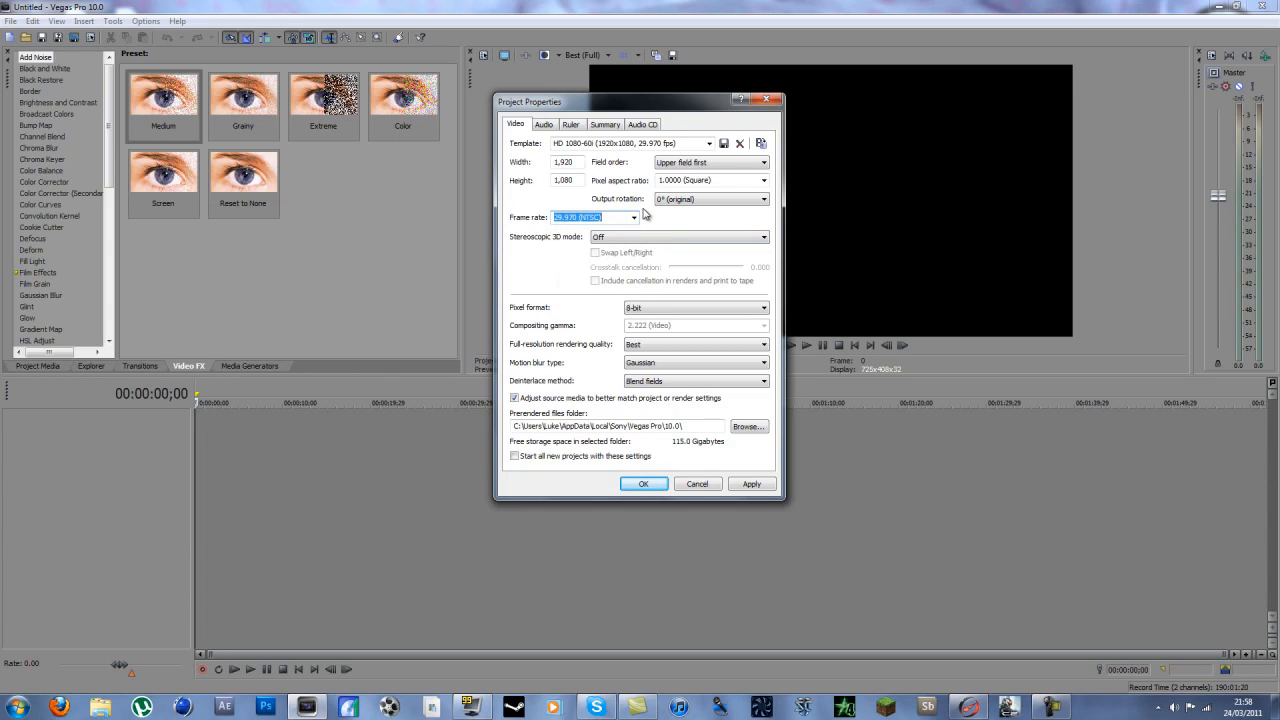
mouse_move(628, 228)
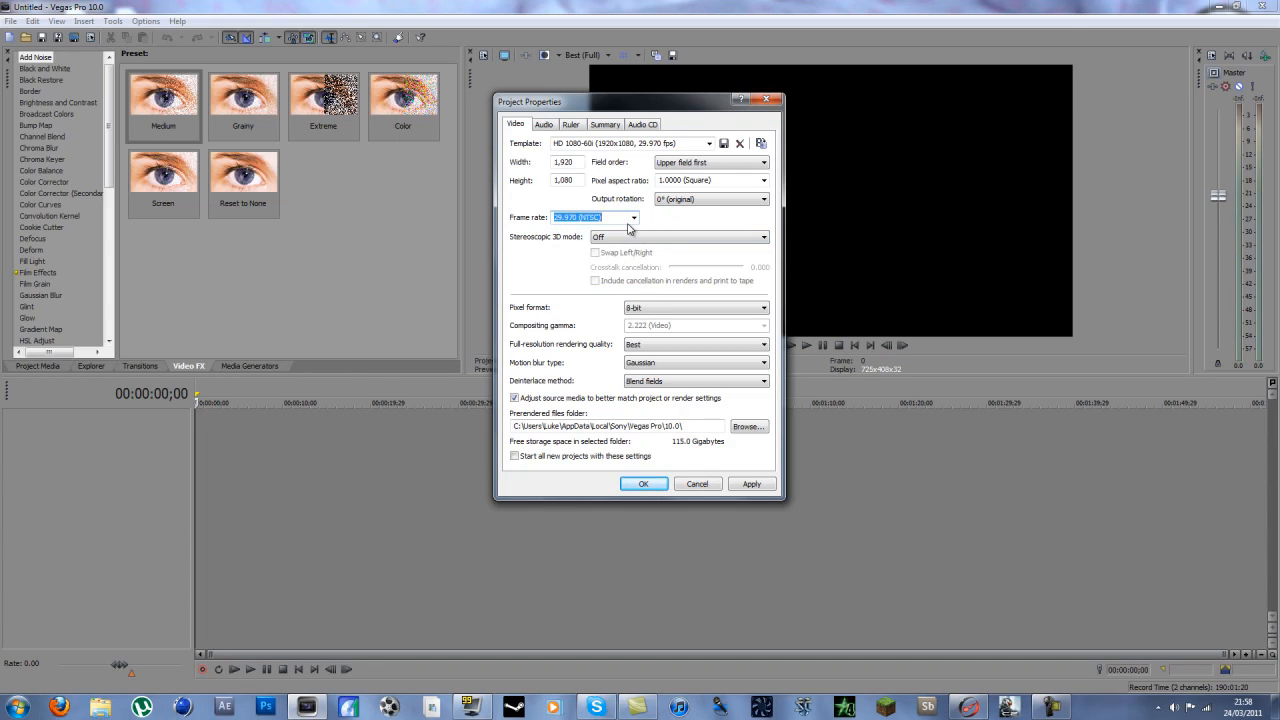
left_click(632, 216)
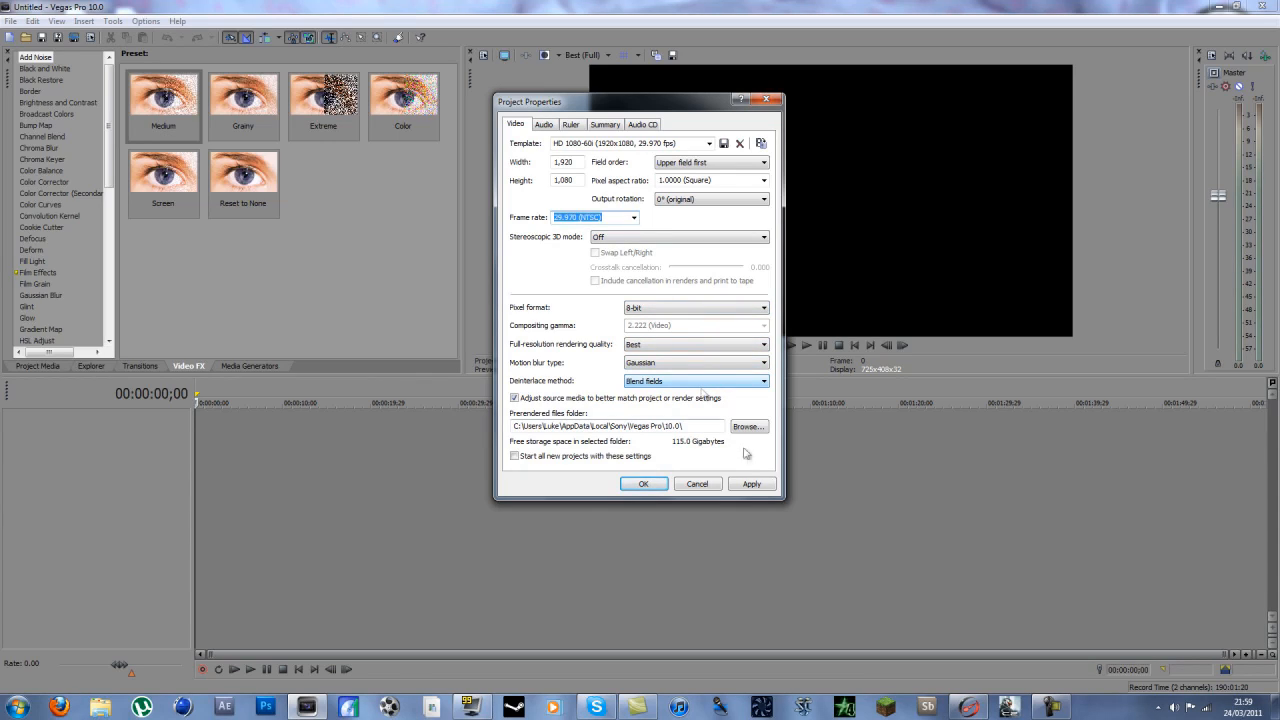
- Apply the 1920×1080 project settings and browse the computer's drives for the gameplay AVI
left_click(514, 456)
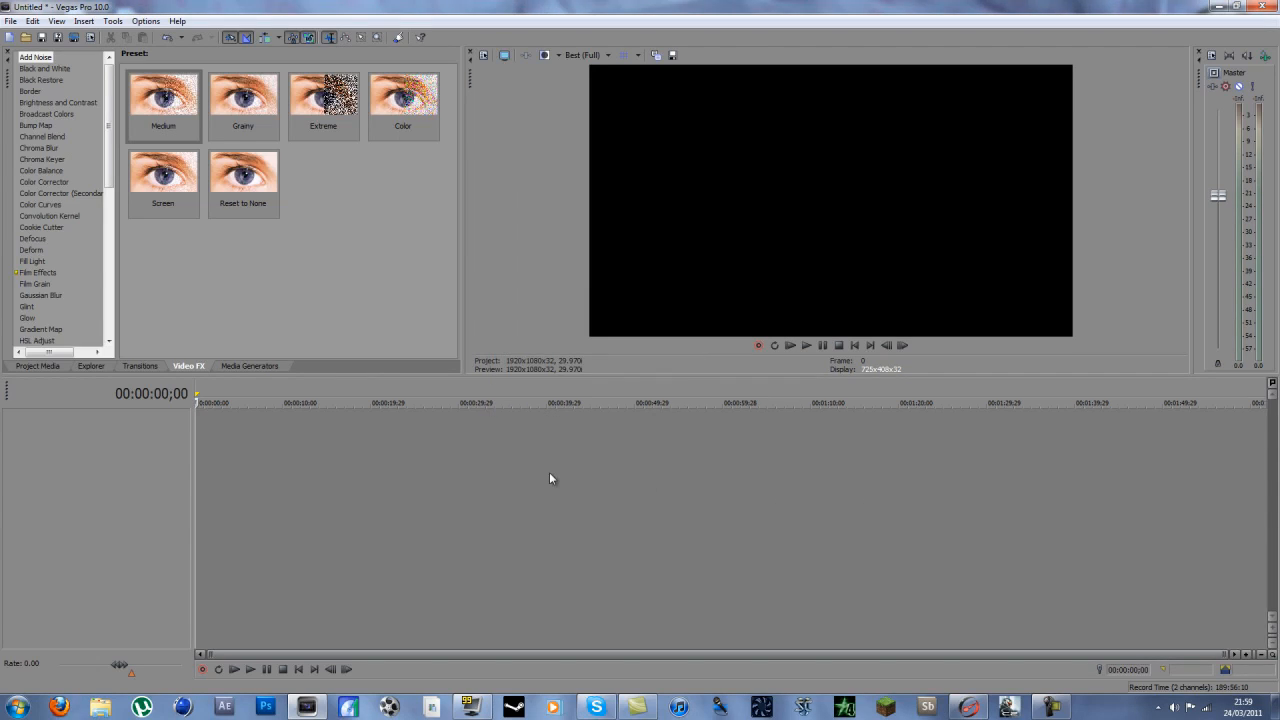
left_click(10, 708)
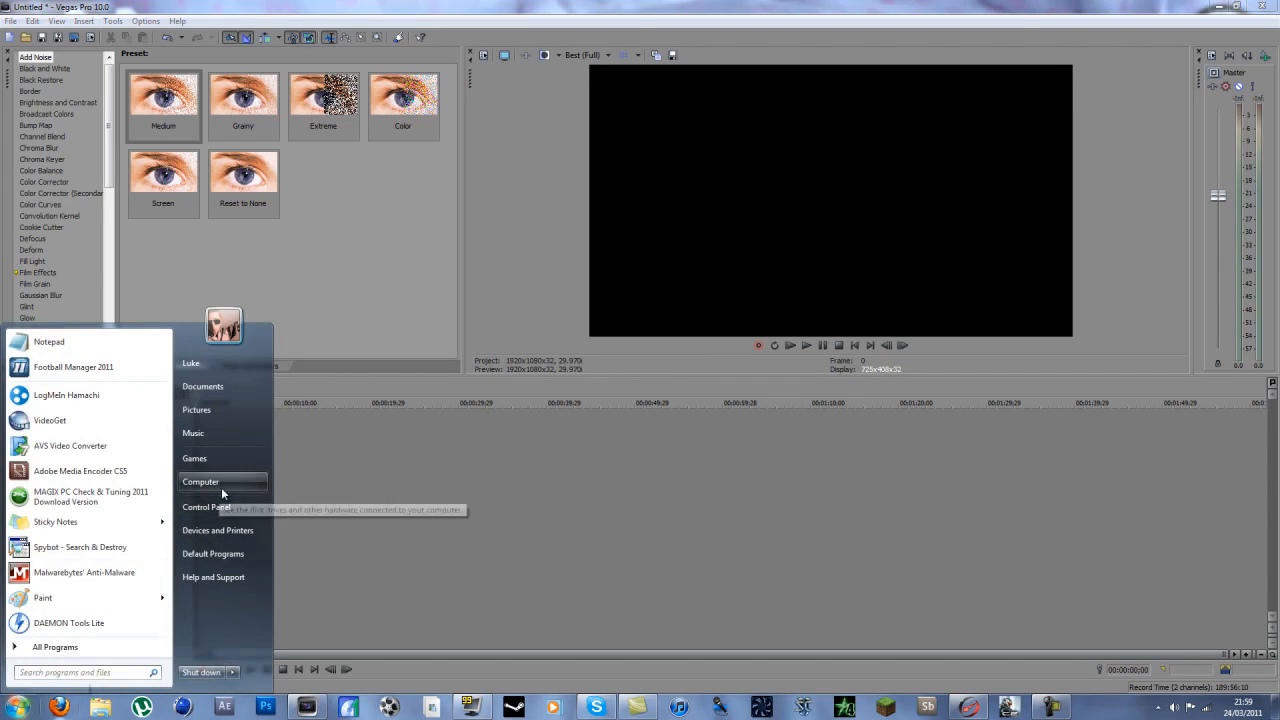
left_click(200, 482)
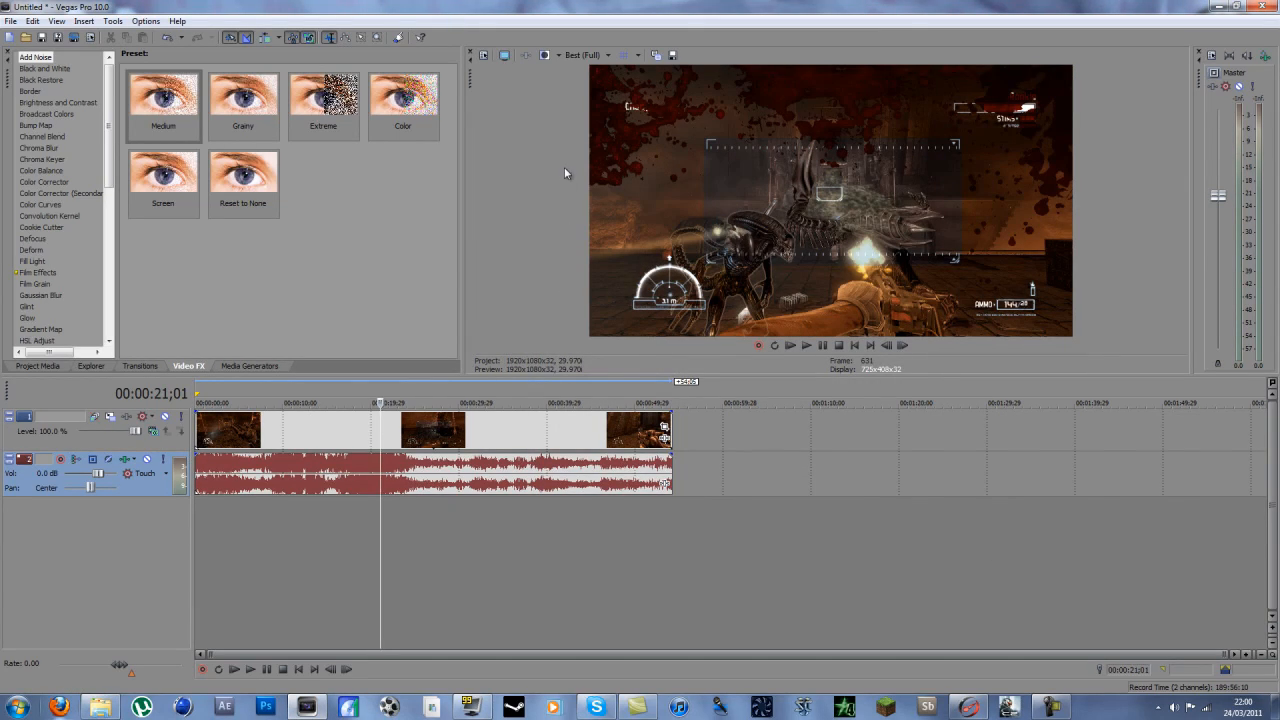
left_click(588, 56)
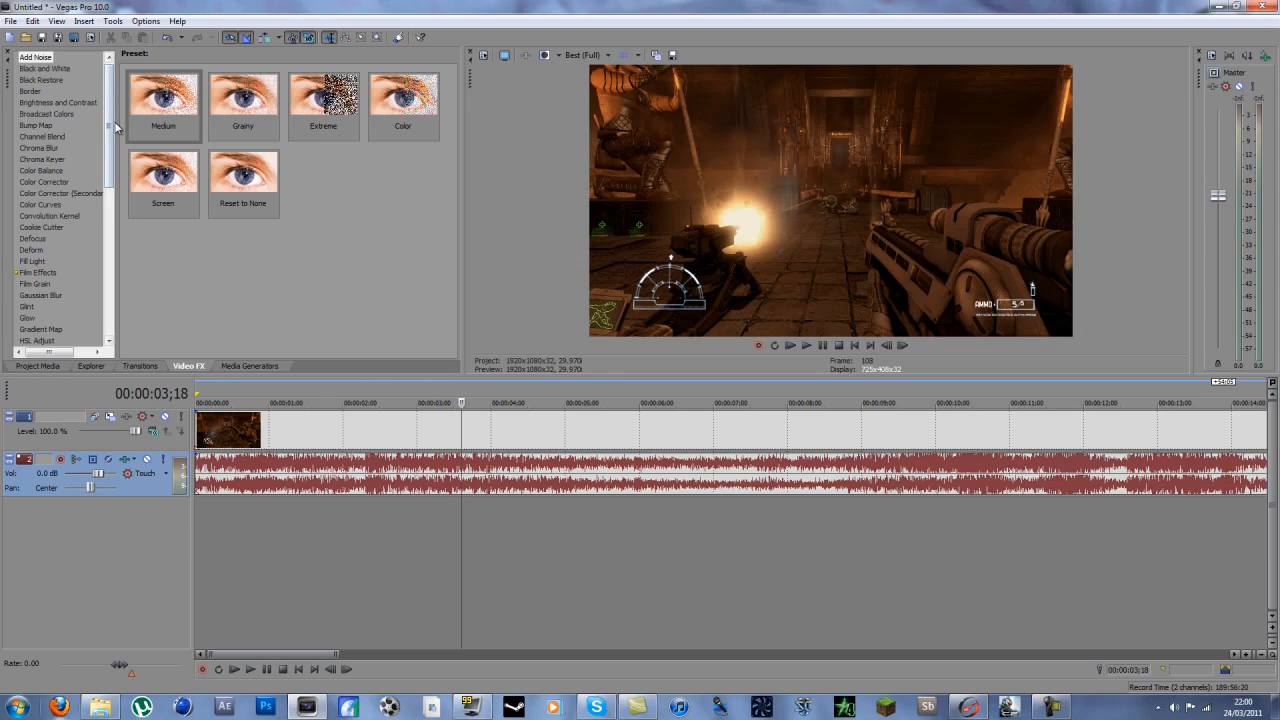
scroll("down", 3)
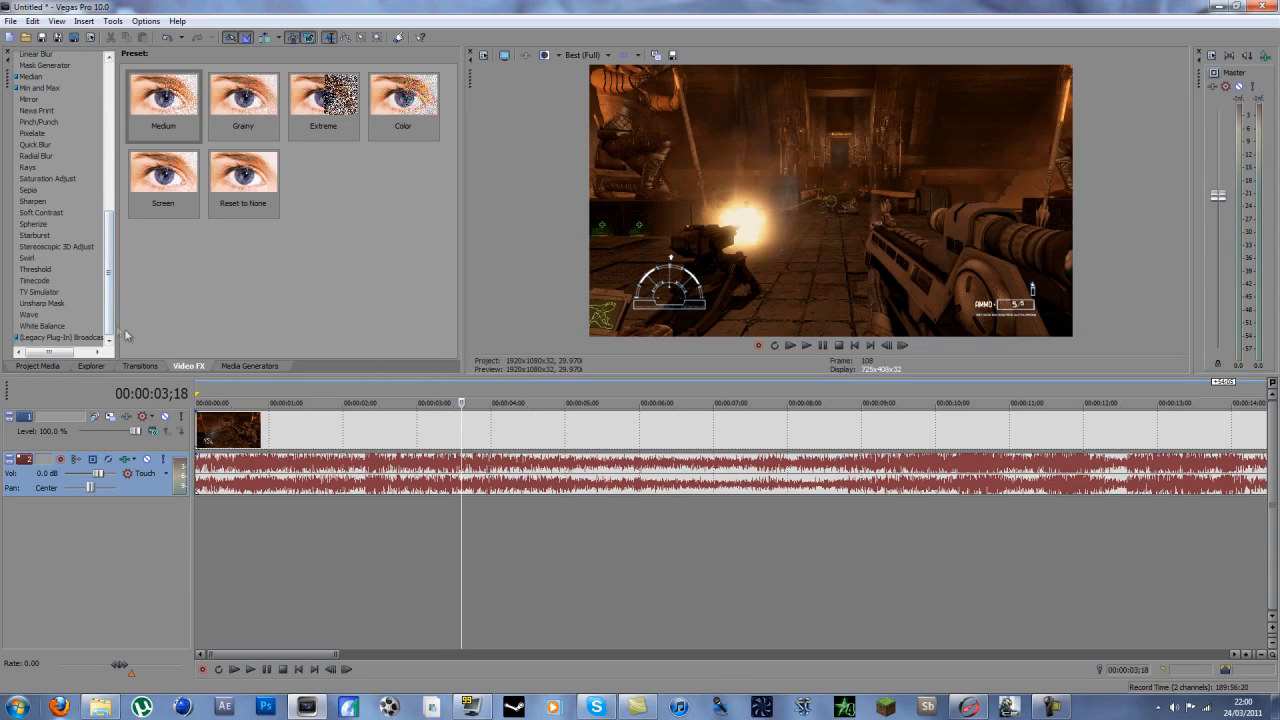
mouse_move(24, 458)
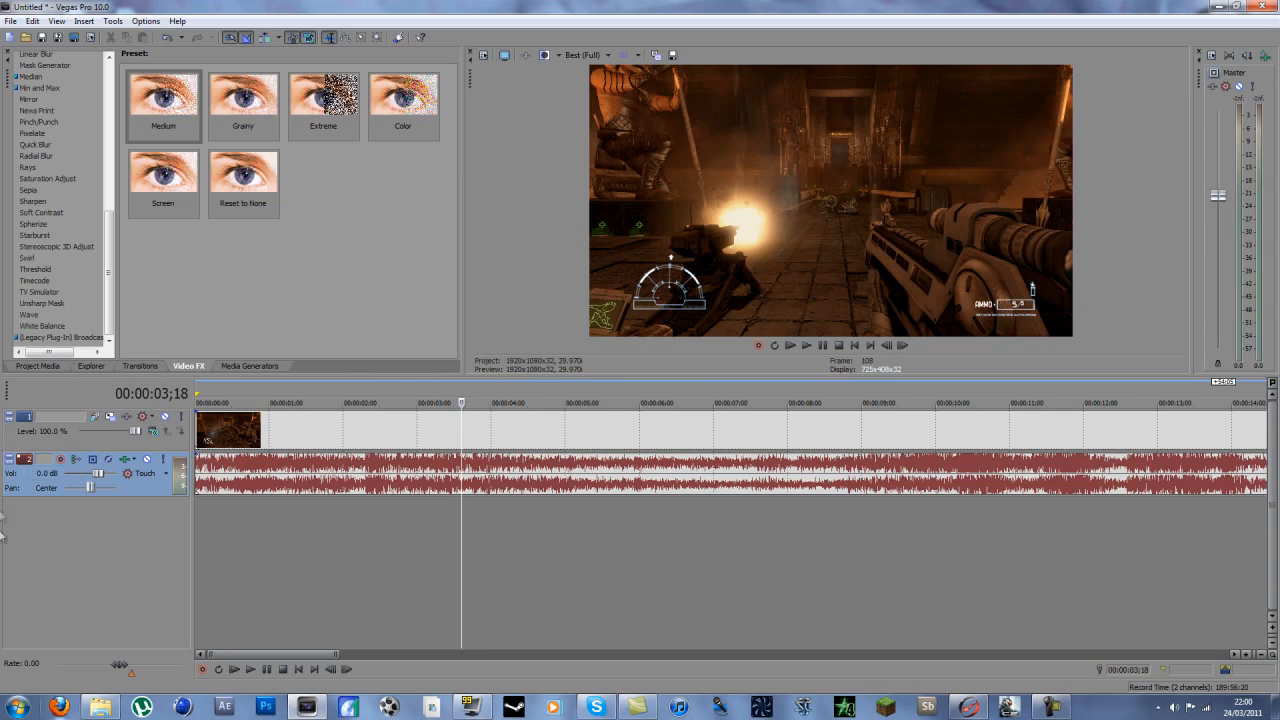
mouse_move(104, 148)
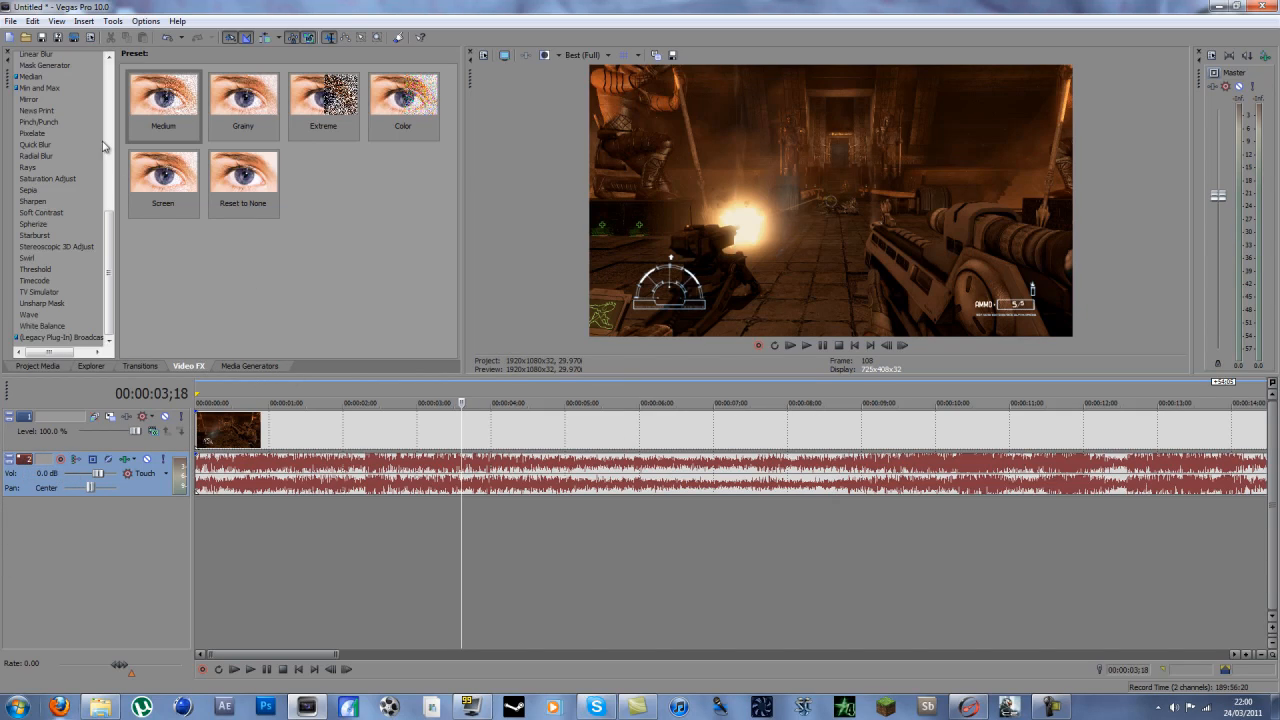
mouse_move(40, 212)
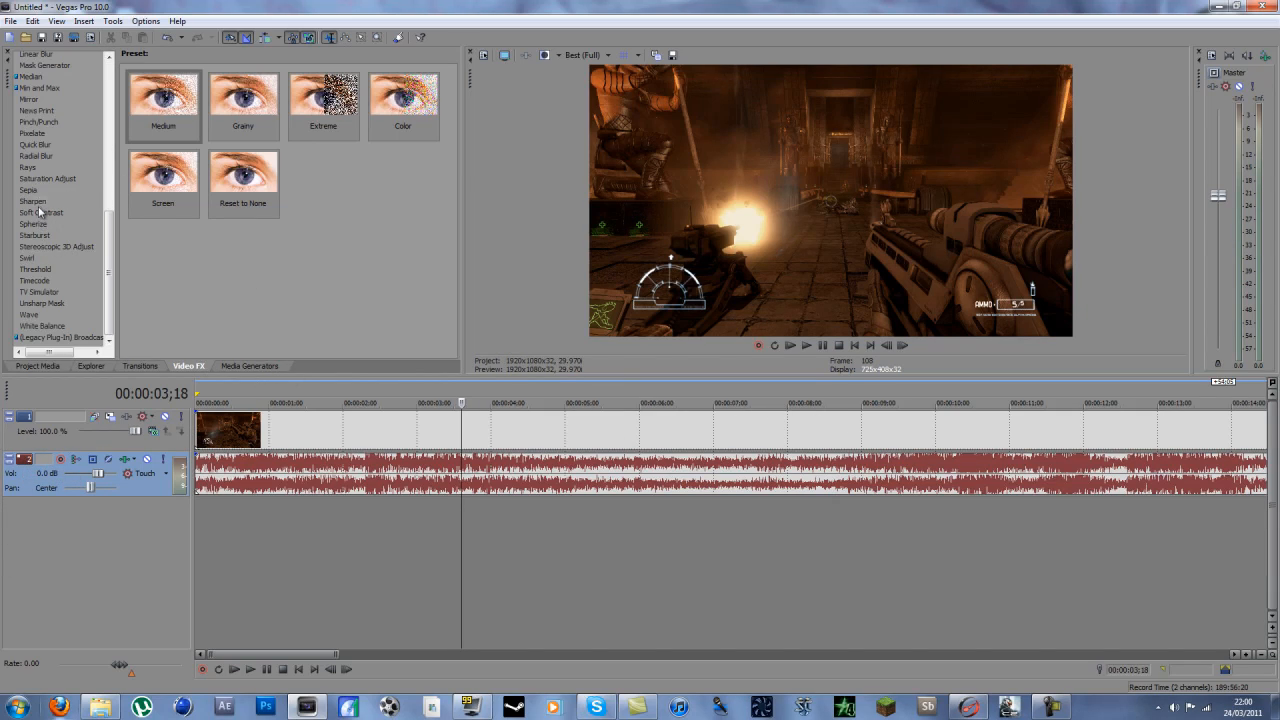
- Show the Sharpen effect presets (Medium, Light, Heavy) in the Video FX browser
left_click(32, 200)
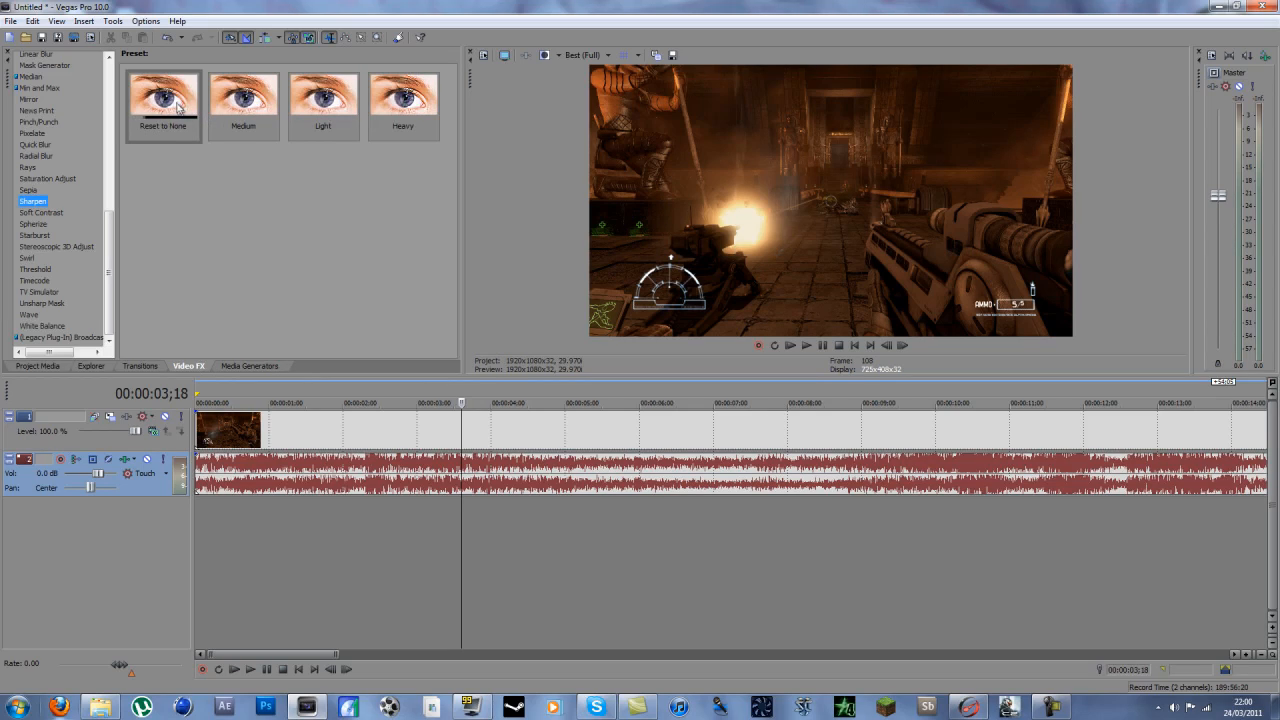
left_click(162, 96)
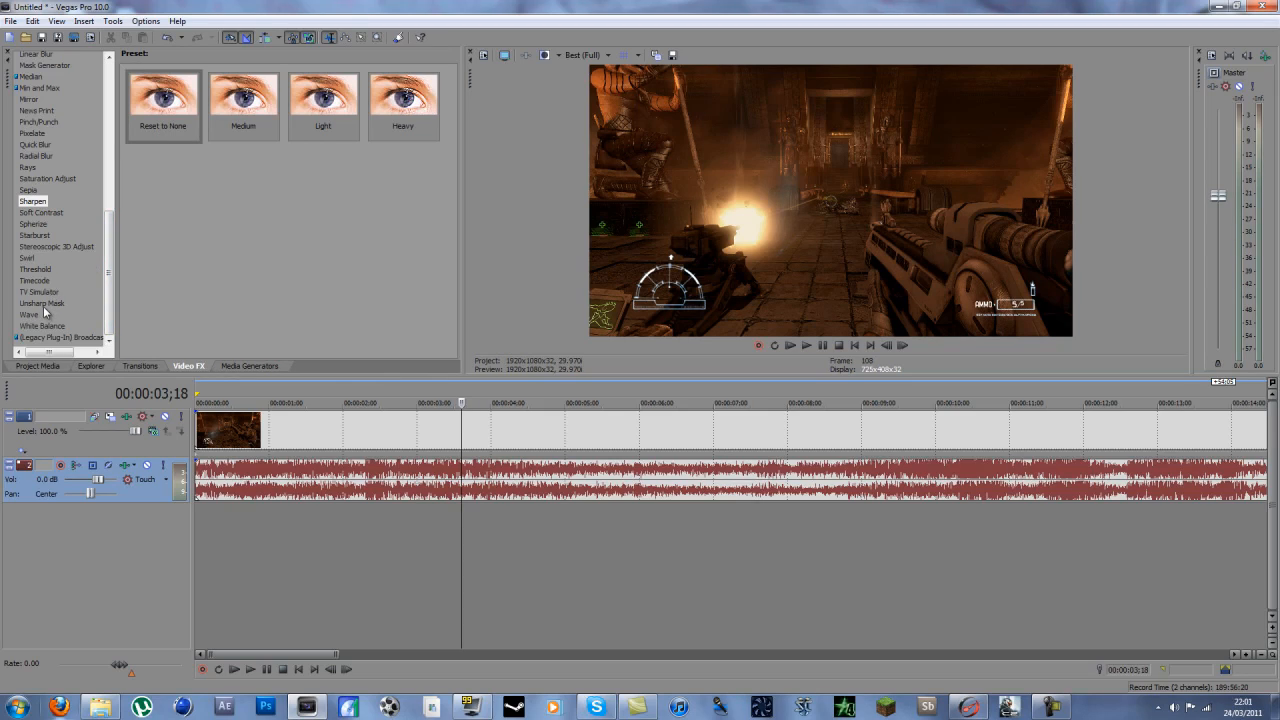
- Add the Unsharp Mask effect with the 'sweet' preset to Track 1
left_click(42, 304)
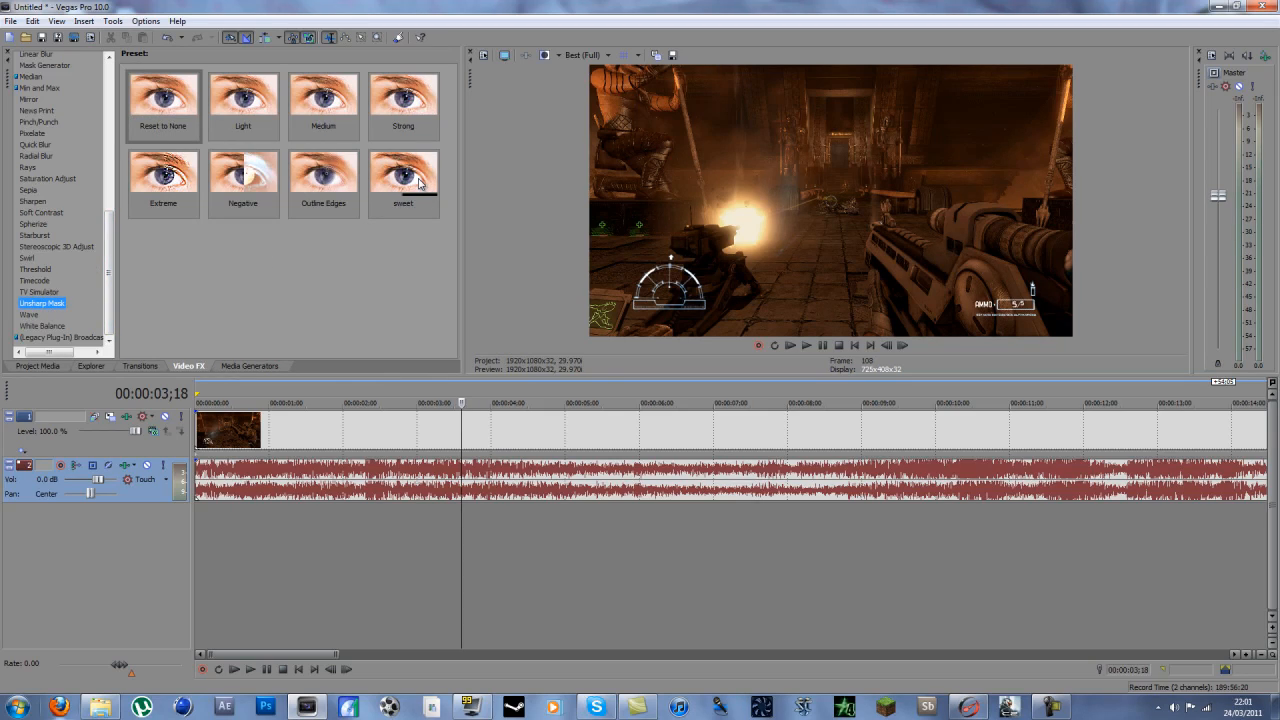
left_click(404, 180)
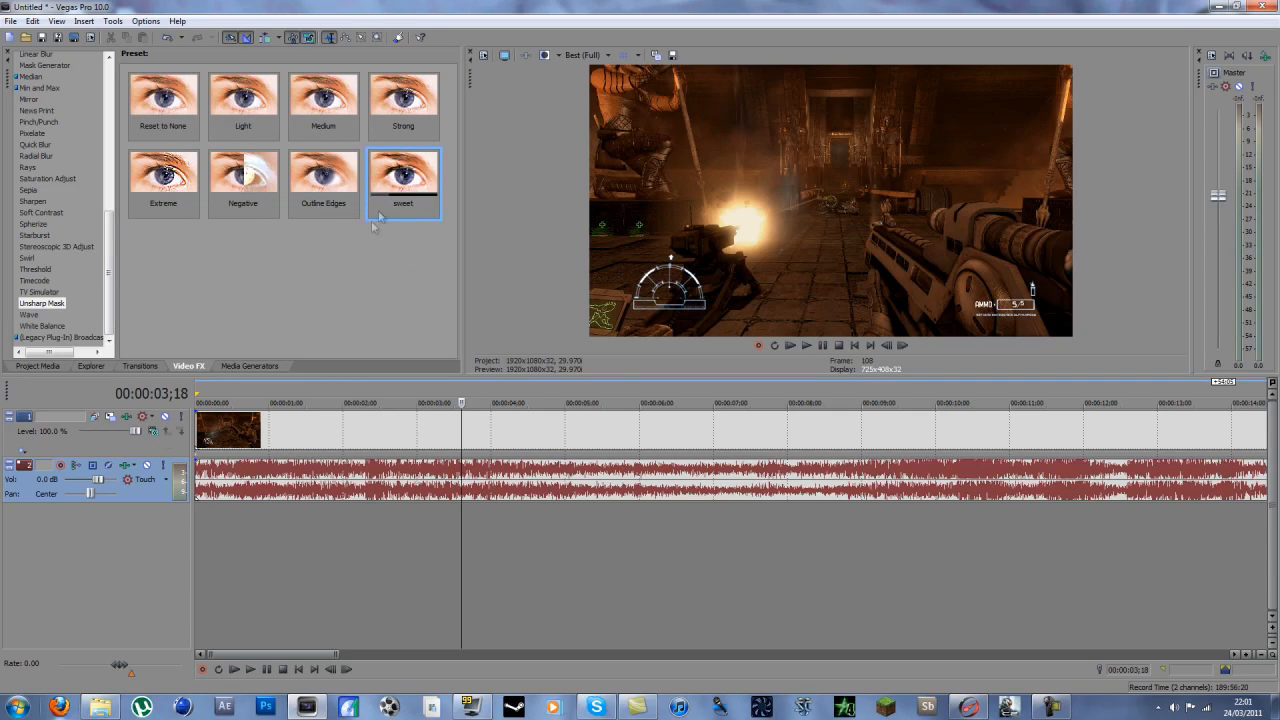
double_click(404, 176)
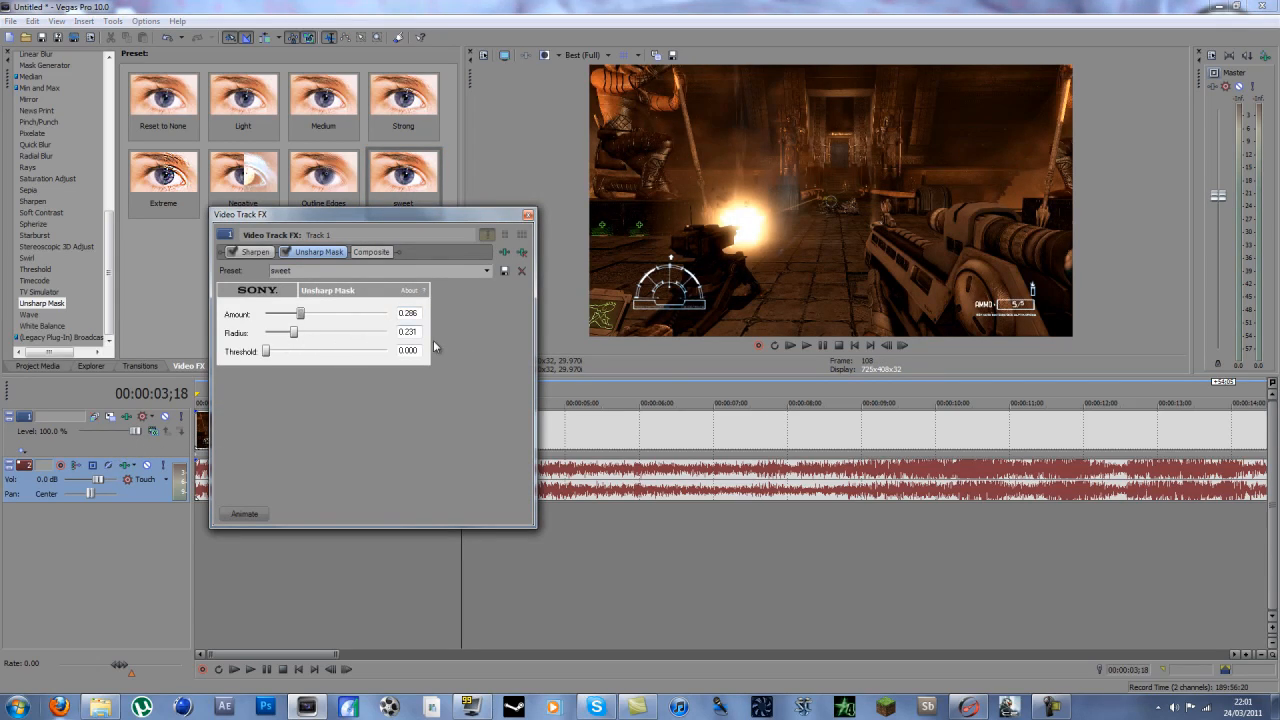
left_click(408, 312)
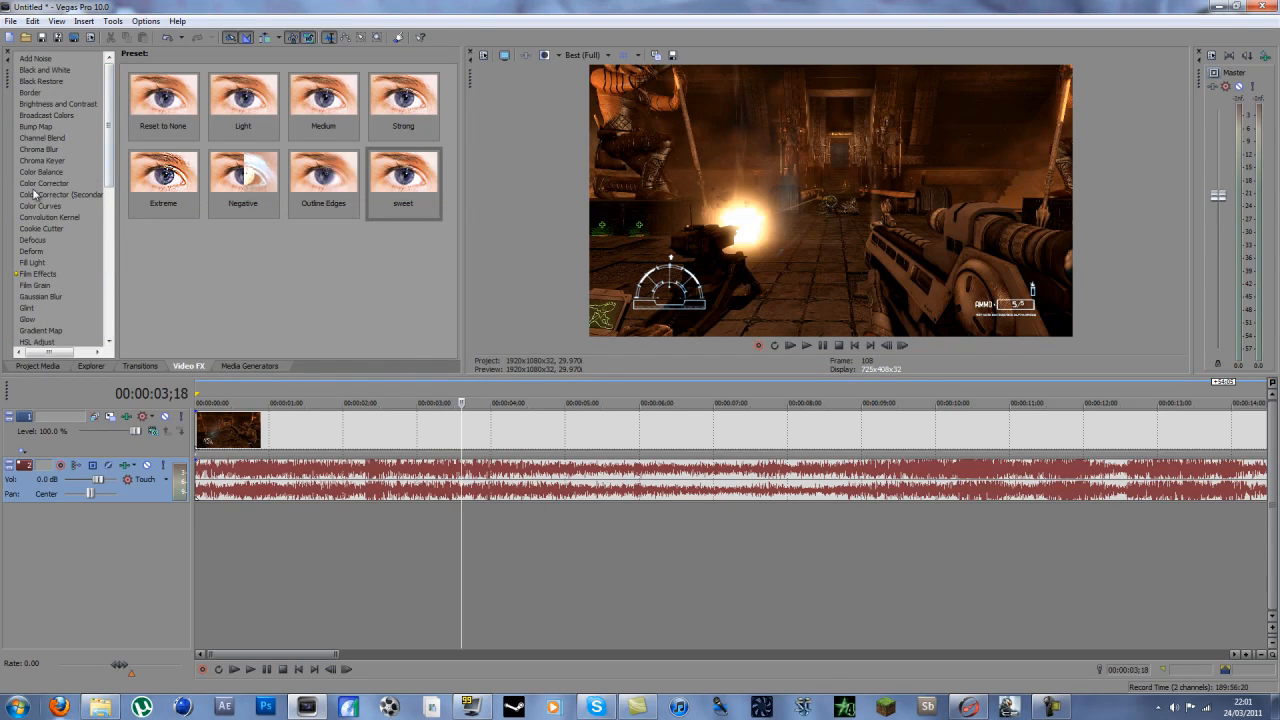
- Add a Color Corrector effect with the 'nice' preset to the gameplay clip
left_click(56, 194)
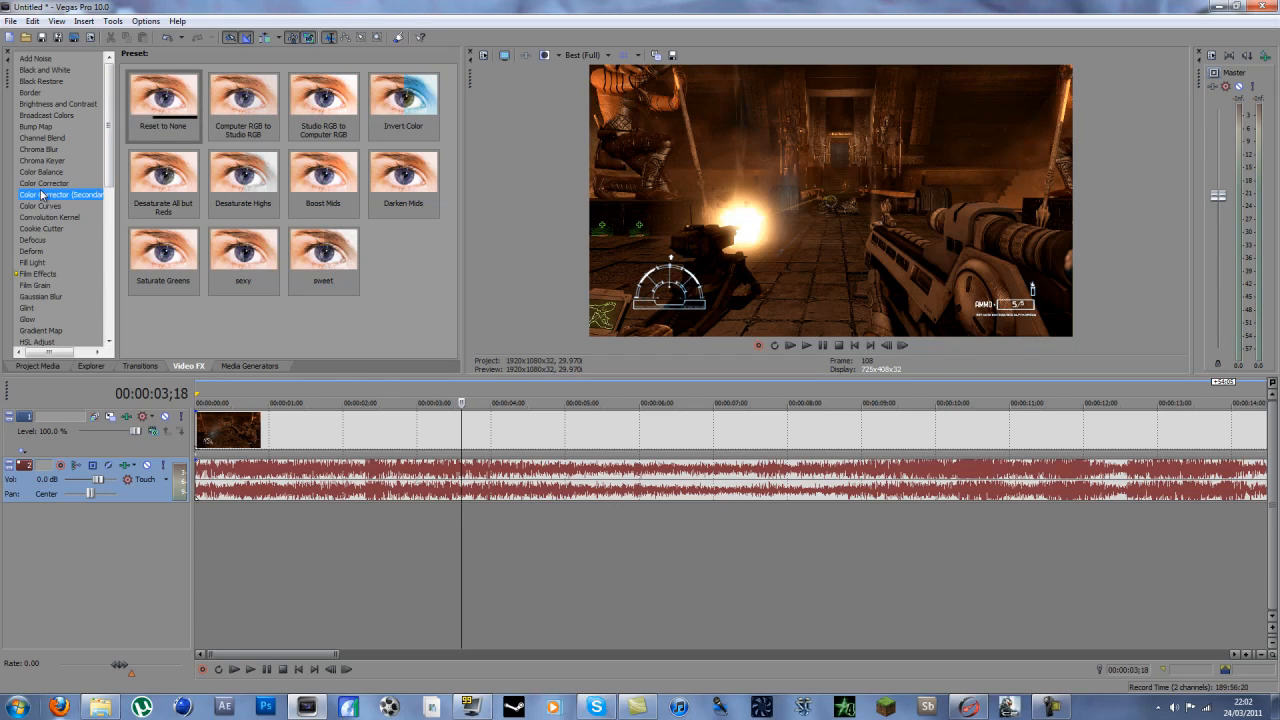
left_click(44, 184)
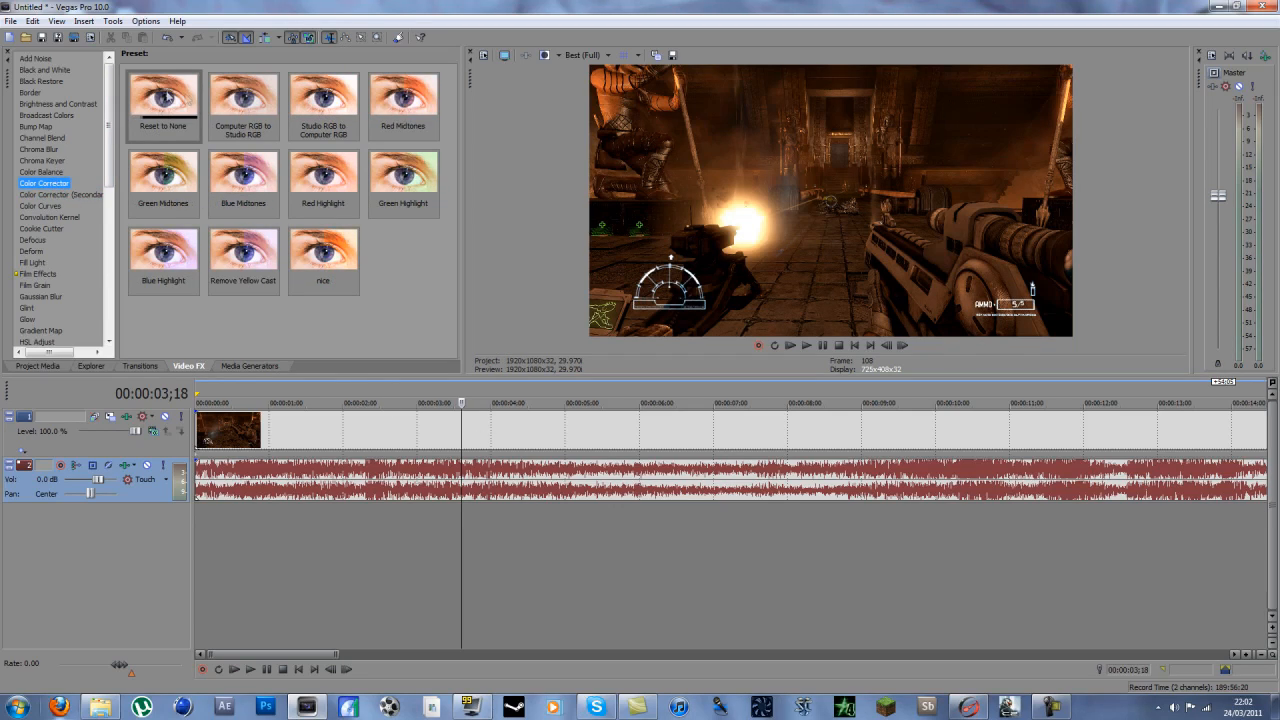
left_click(324, 256)
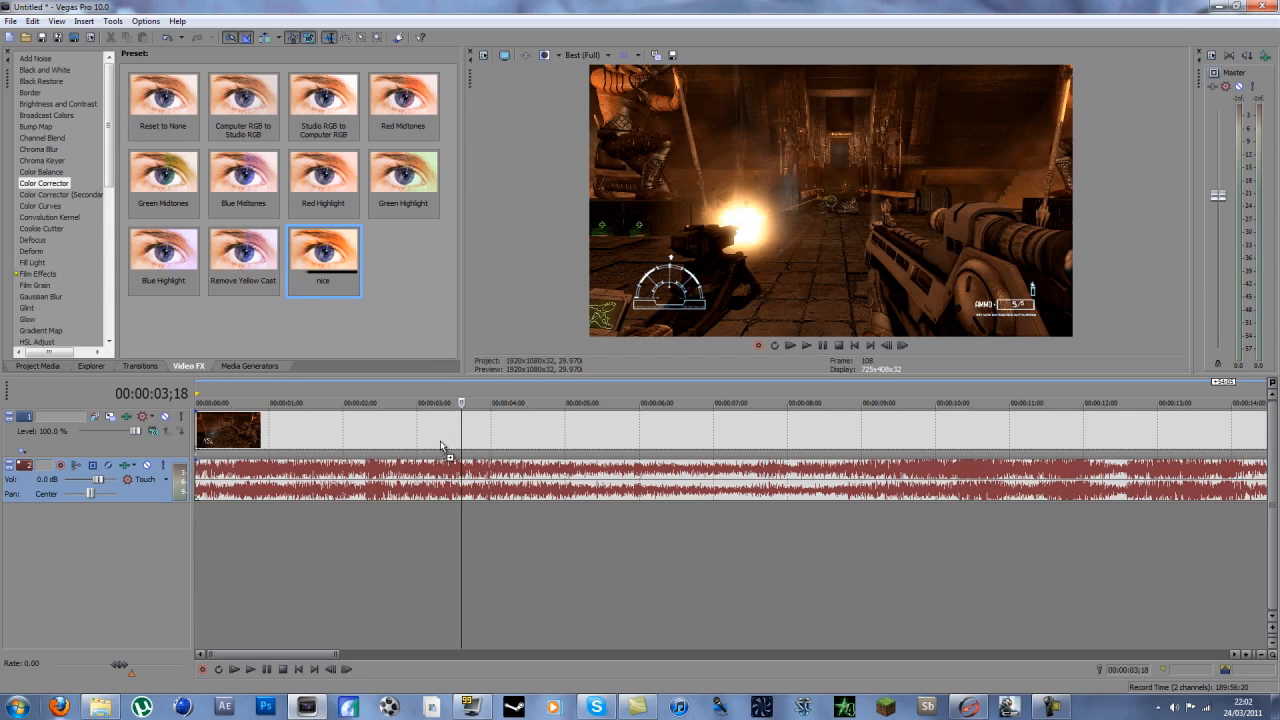
double_click(324, 256)
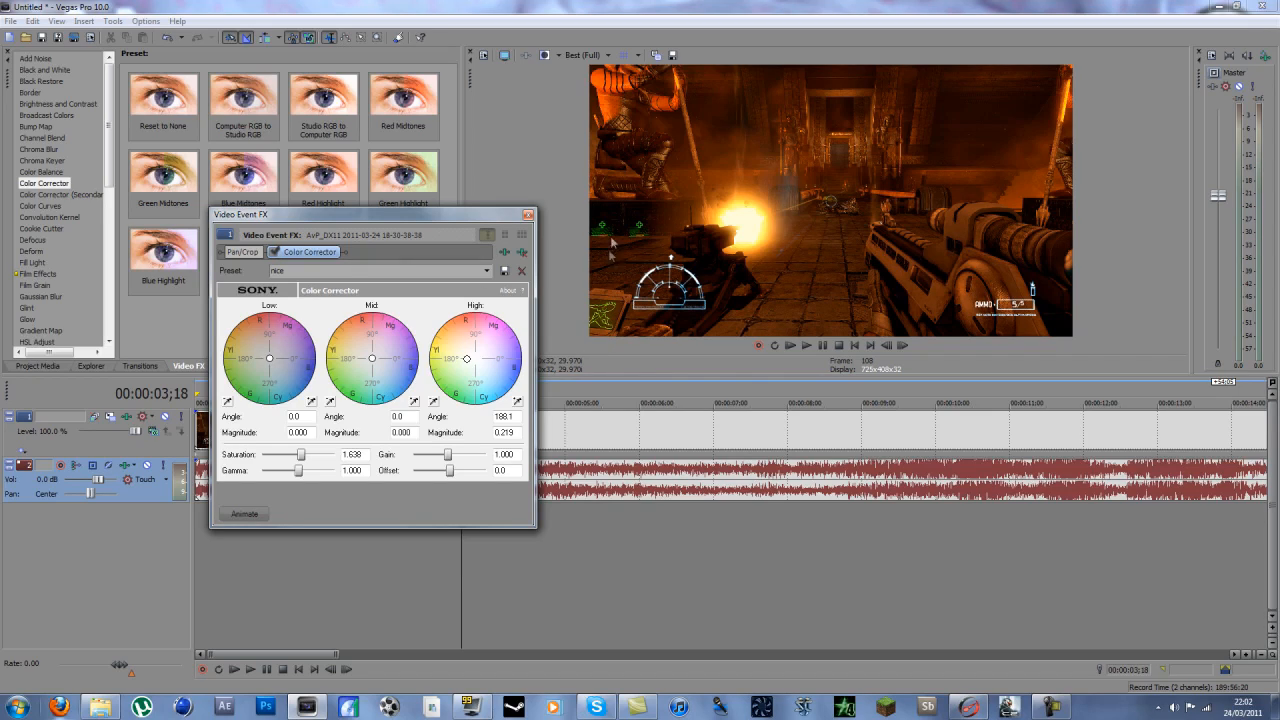
mouse_move(1044, 148)
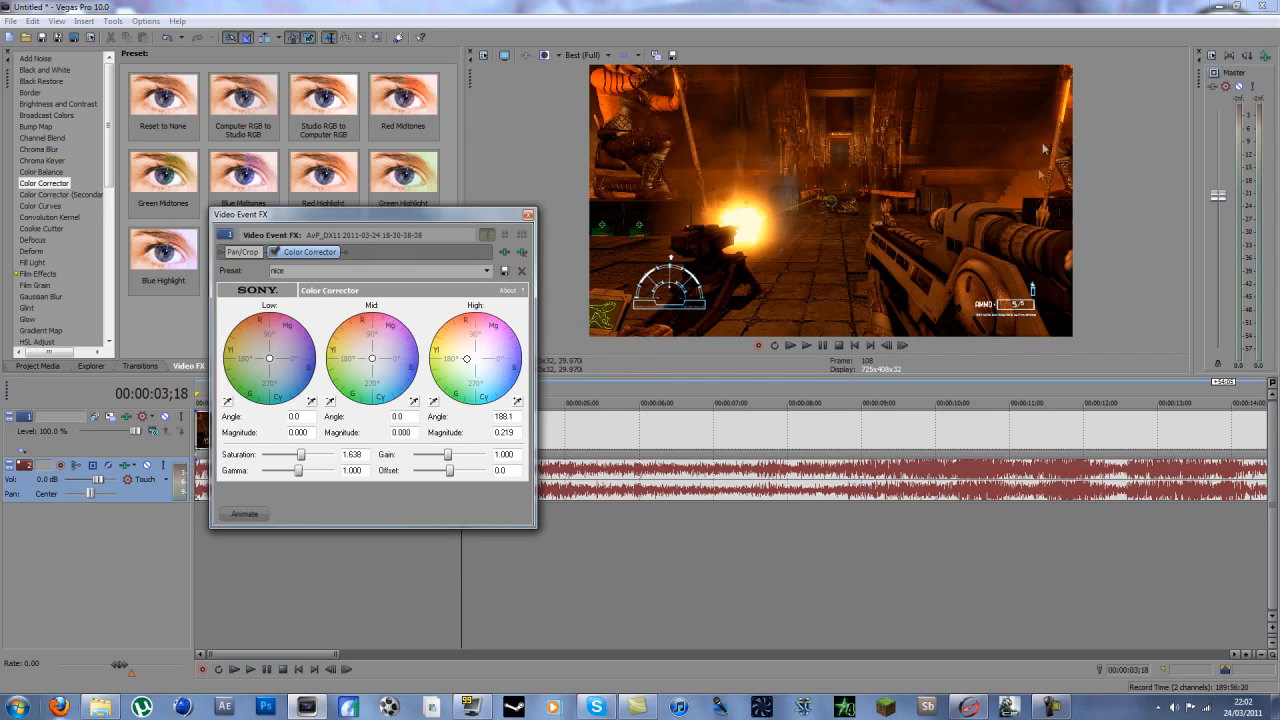
mouse_move(962, 92)
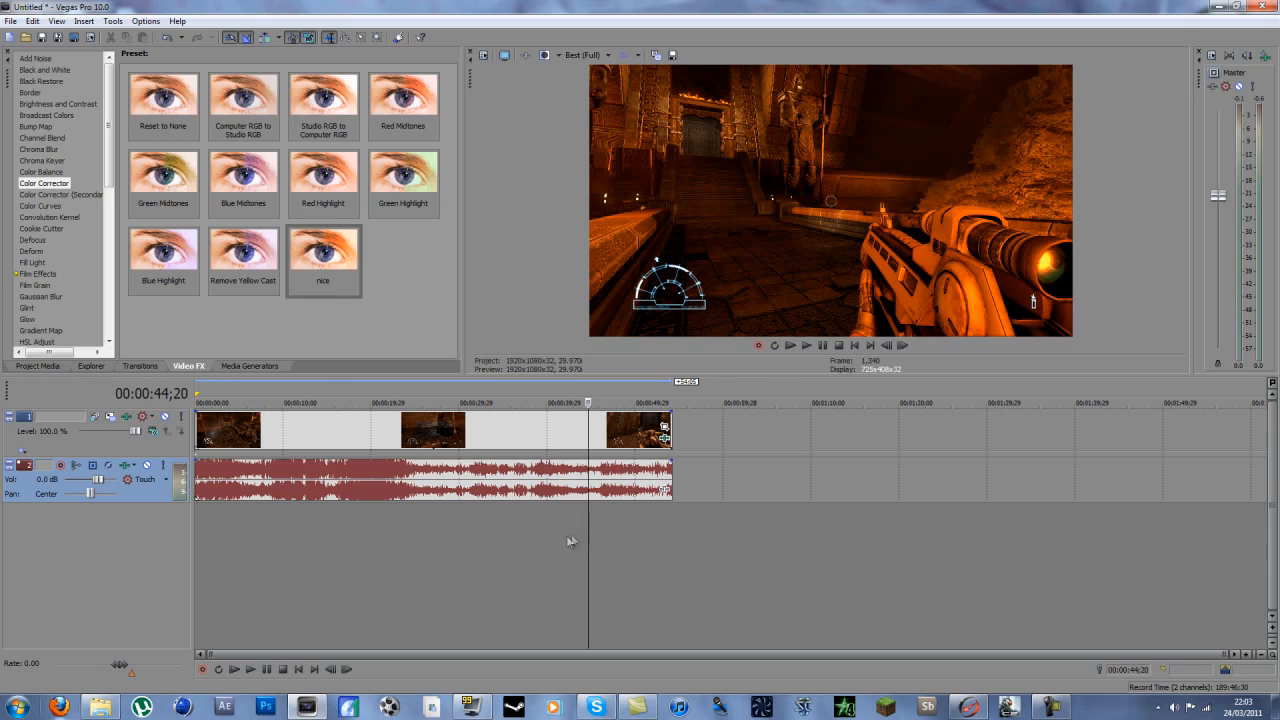
- Set the render output to Video for Windows AVI and bring up its custom settings
left_click(12, 20)
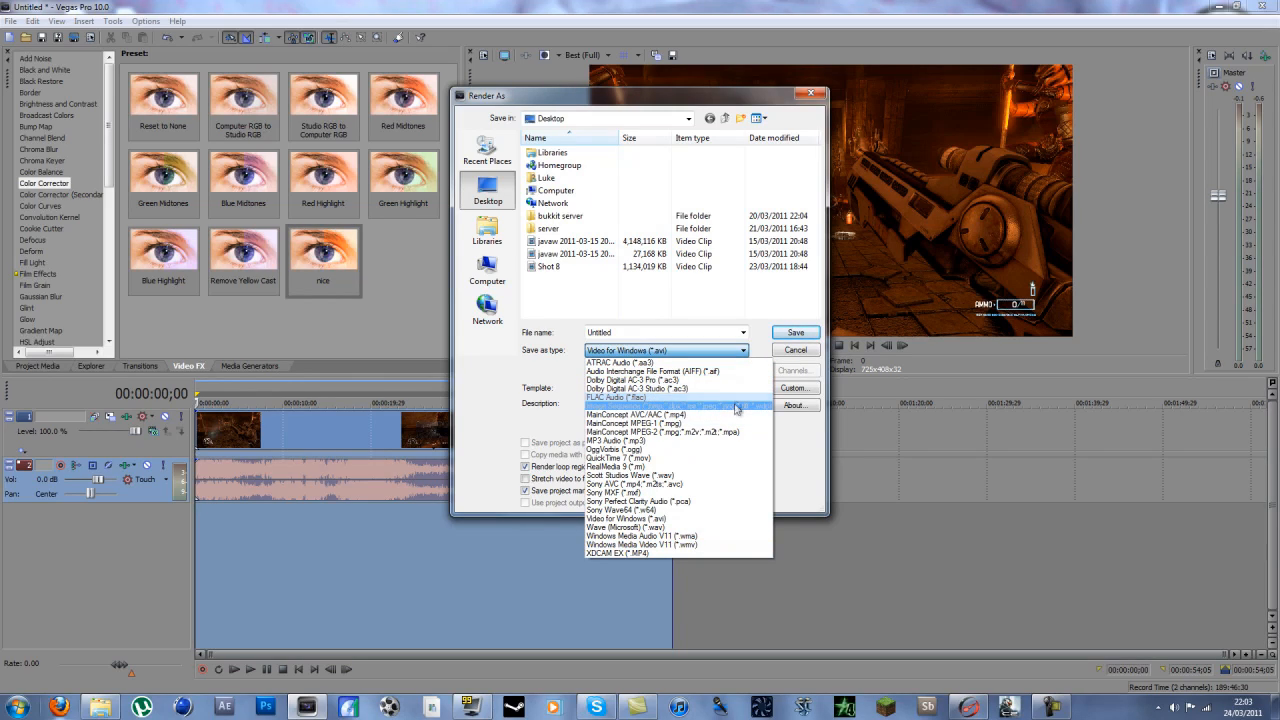
mouse_move(704, 432)
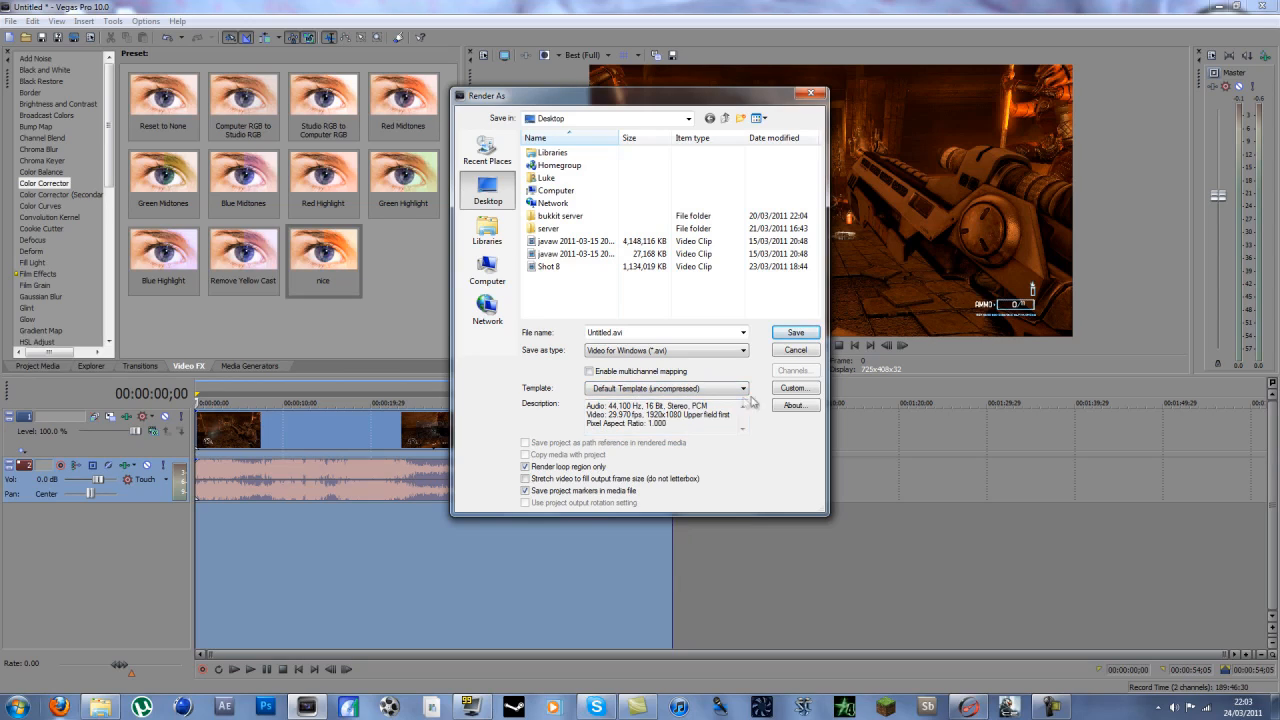
left_click(794, 388)
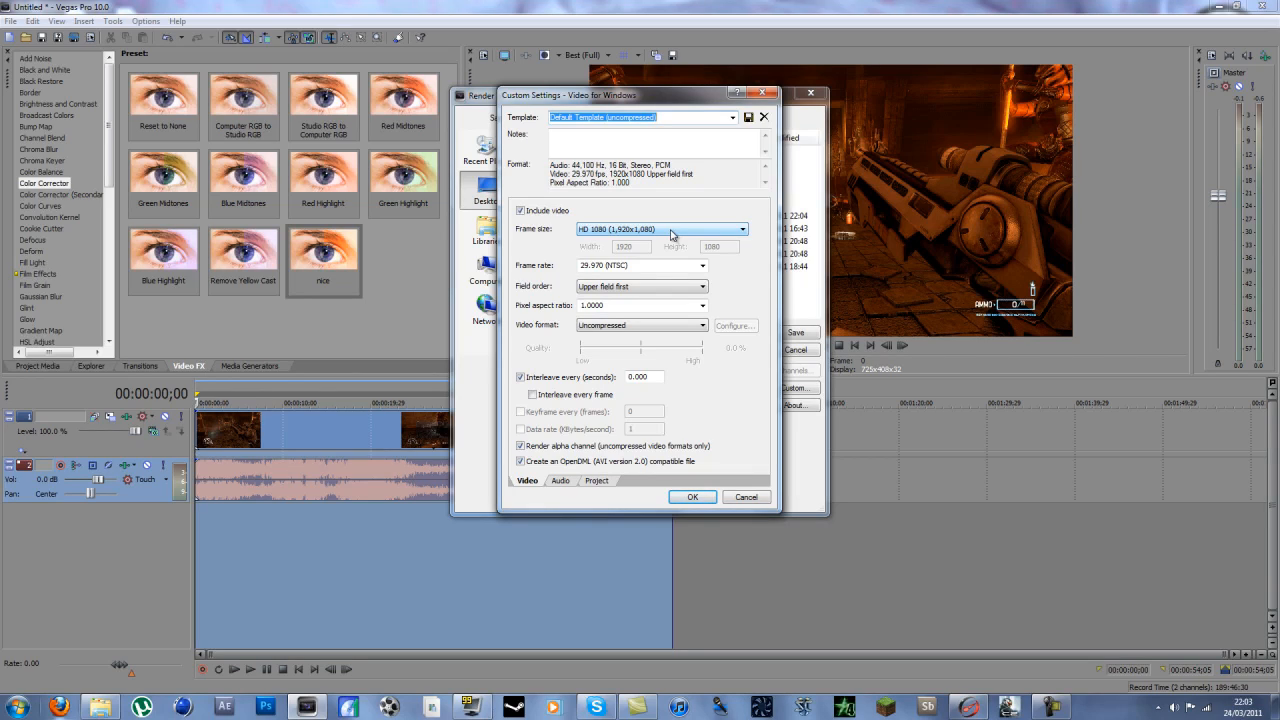
- Keep the AVI frame size at HD 1080 (1920×1080) and move on to the audio render settings
left_click(740, 228)
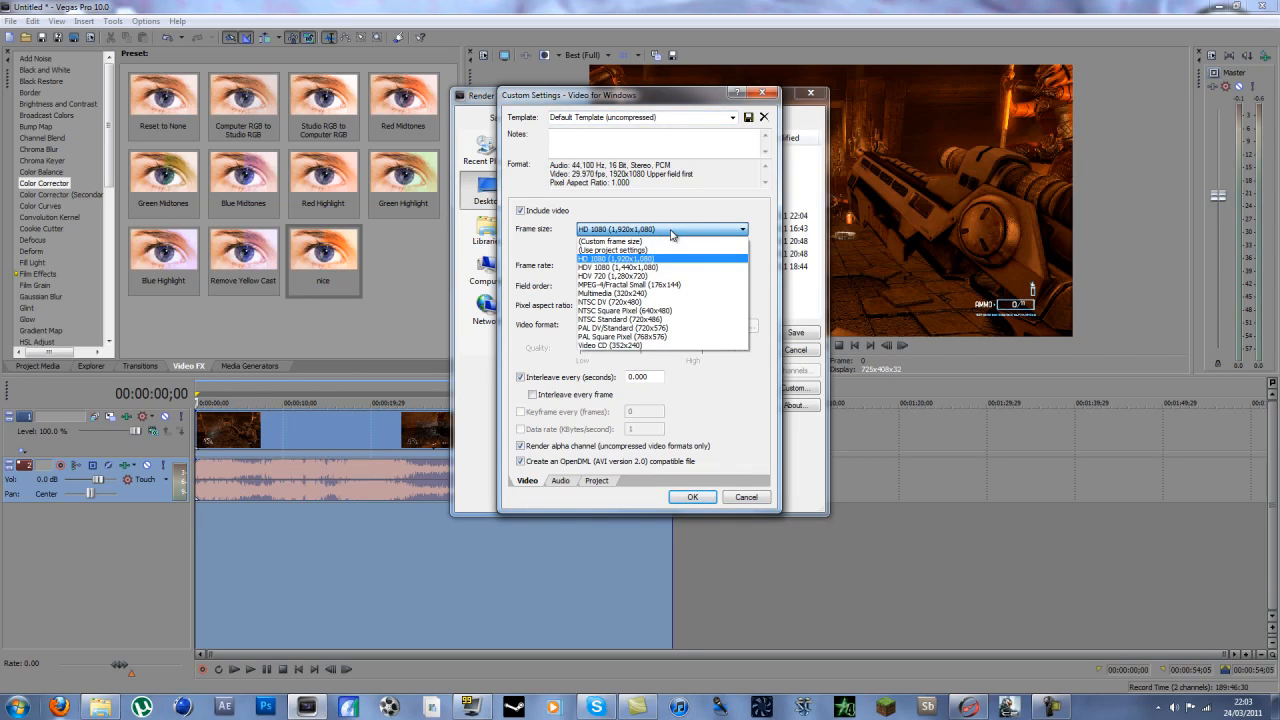
mouse_move(630, 284)
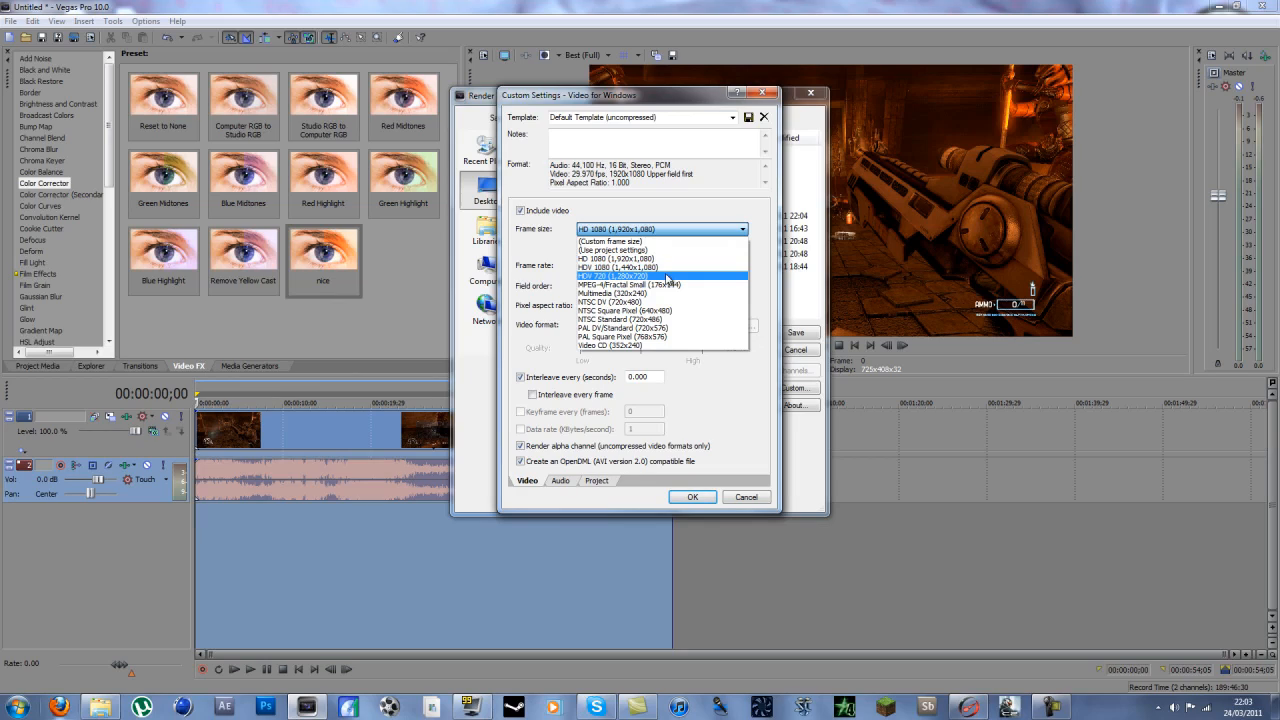
left_click(620, 258)
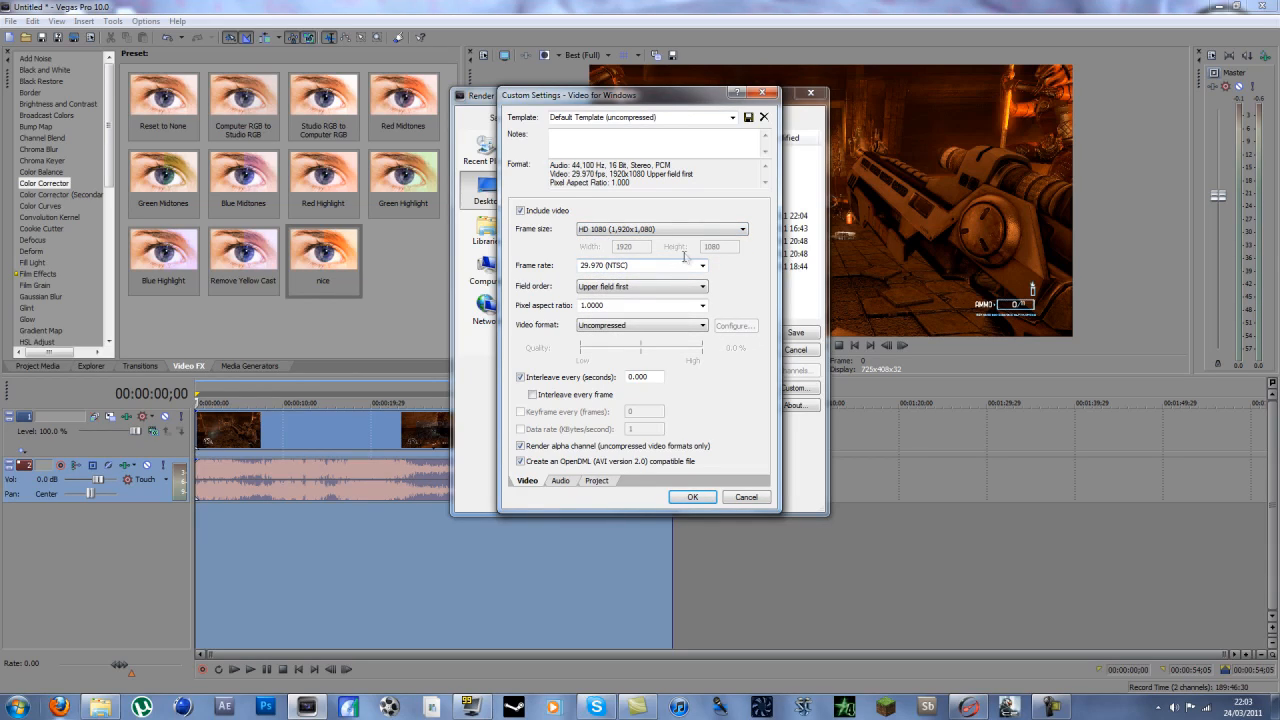
mouse_move(690, 296)
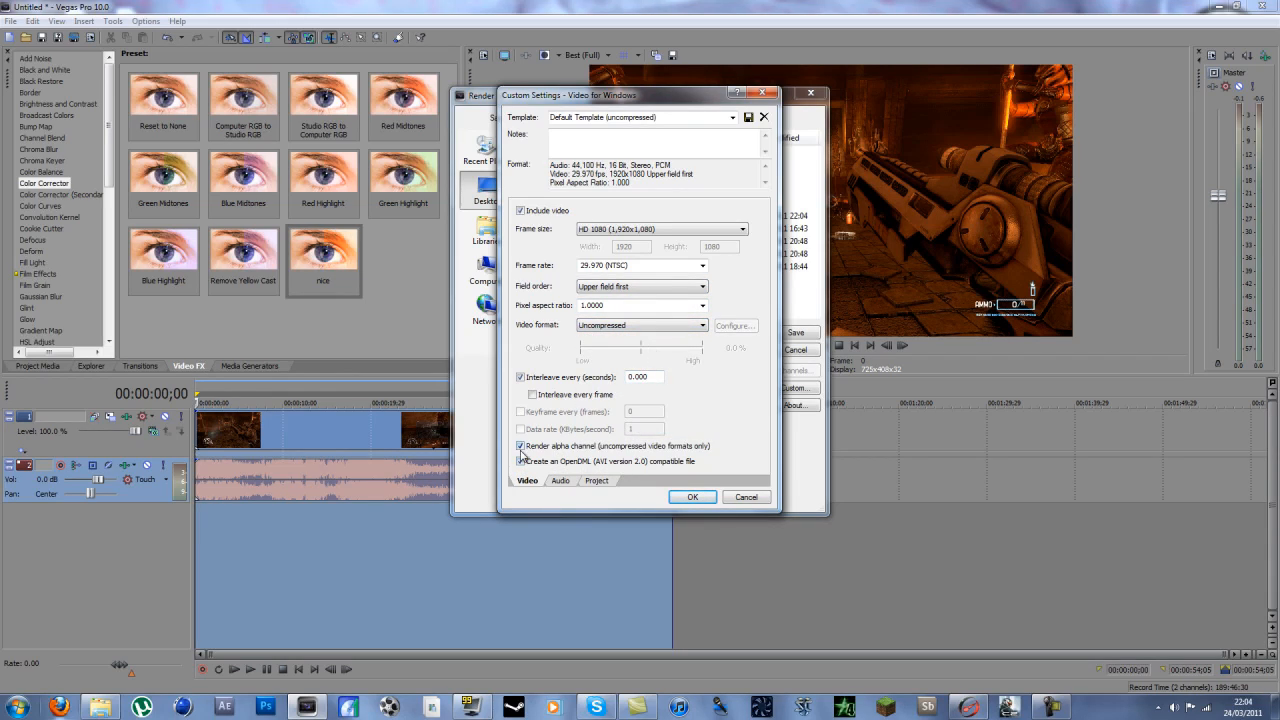
left_click(560, 480)
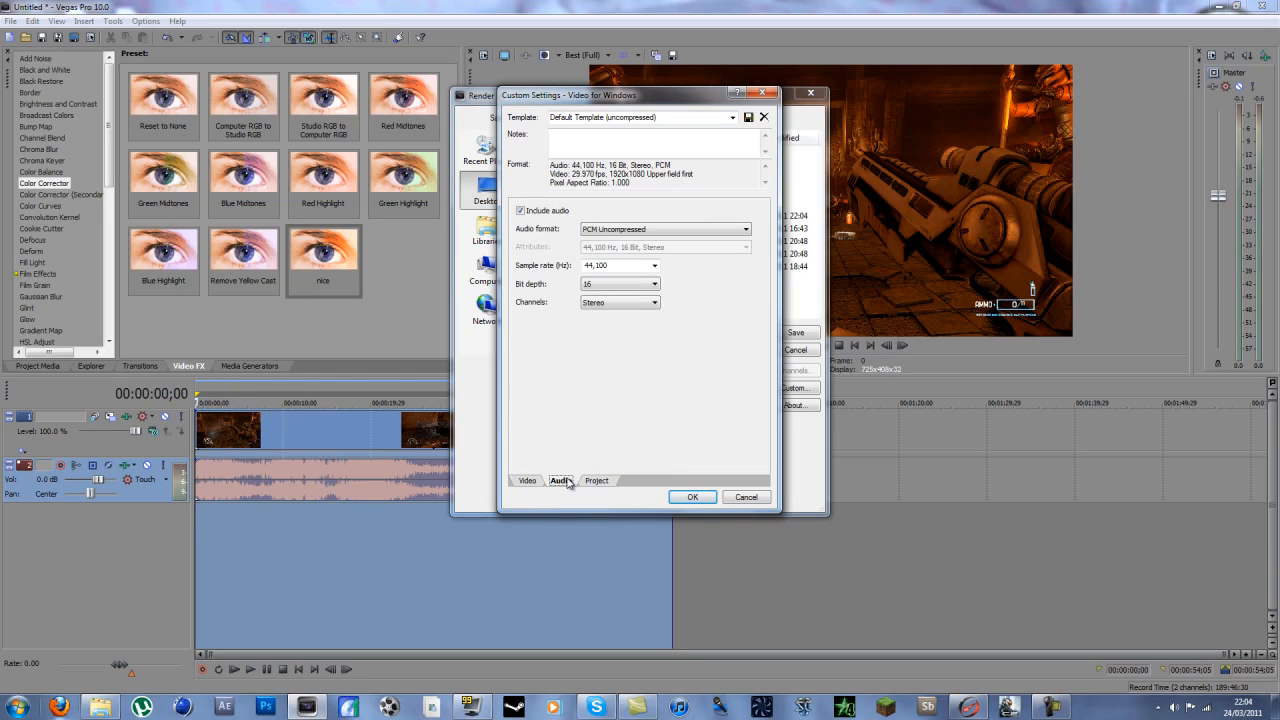
- Set the audio sample rate to 48,000 Hz and video rendering quality to Best
left_click(654, 264)
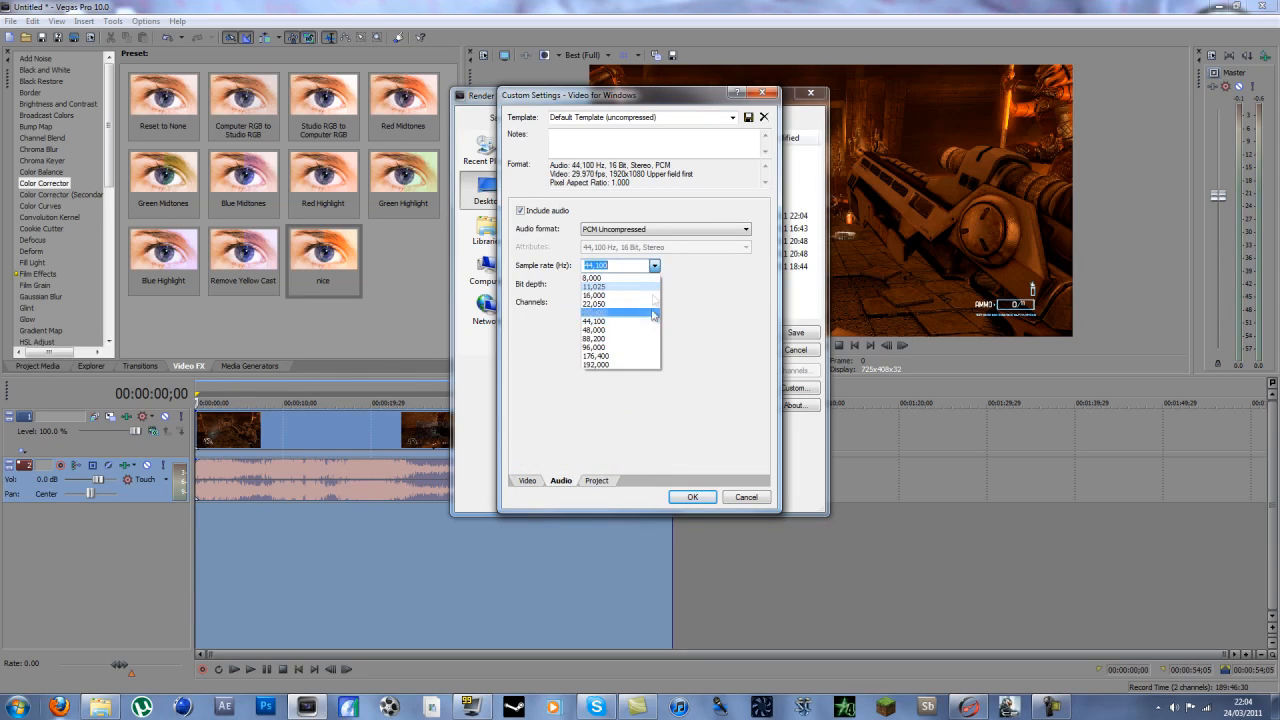
left_click(594, 328)
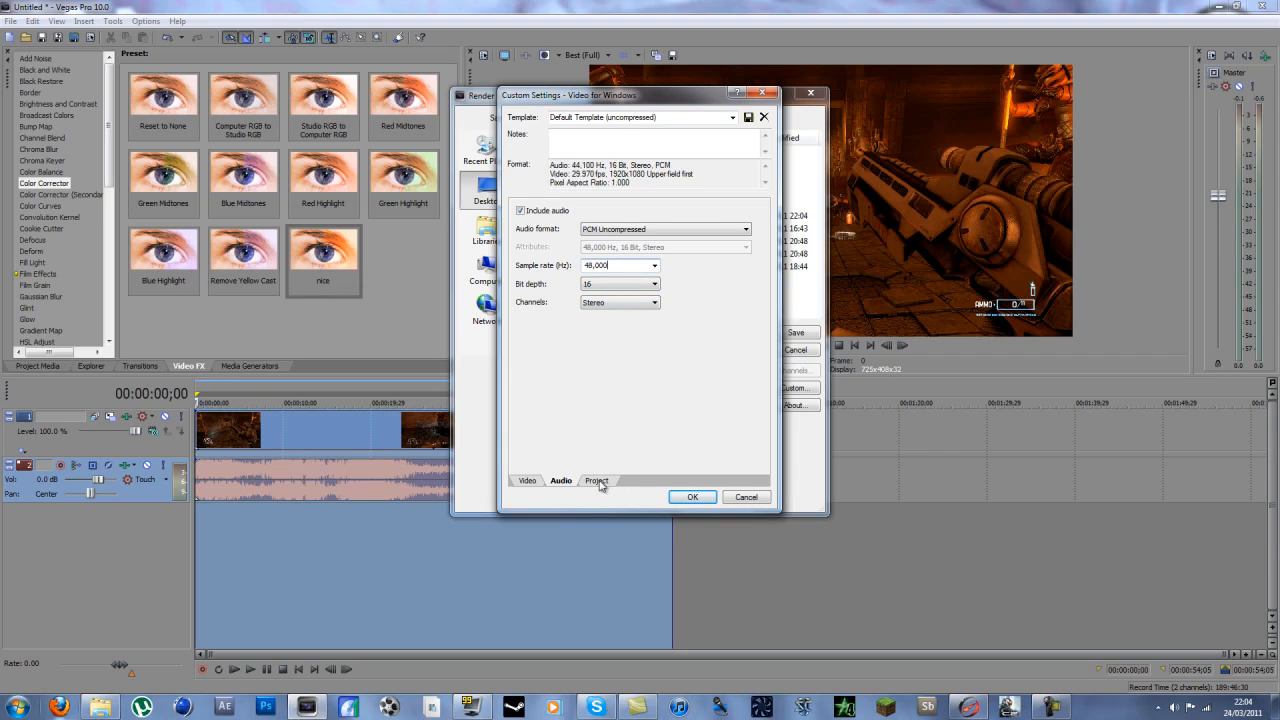
left_click(596, 480)
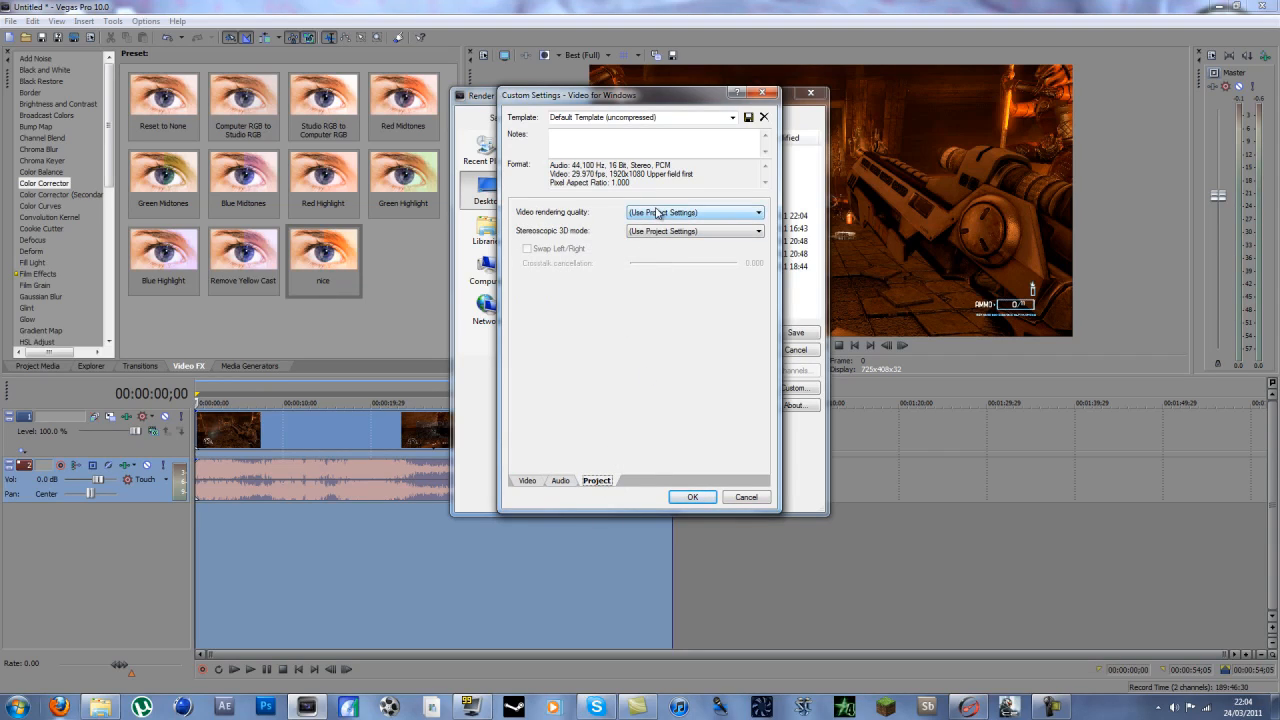
left_click(694, 212)
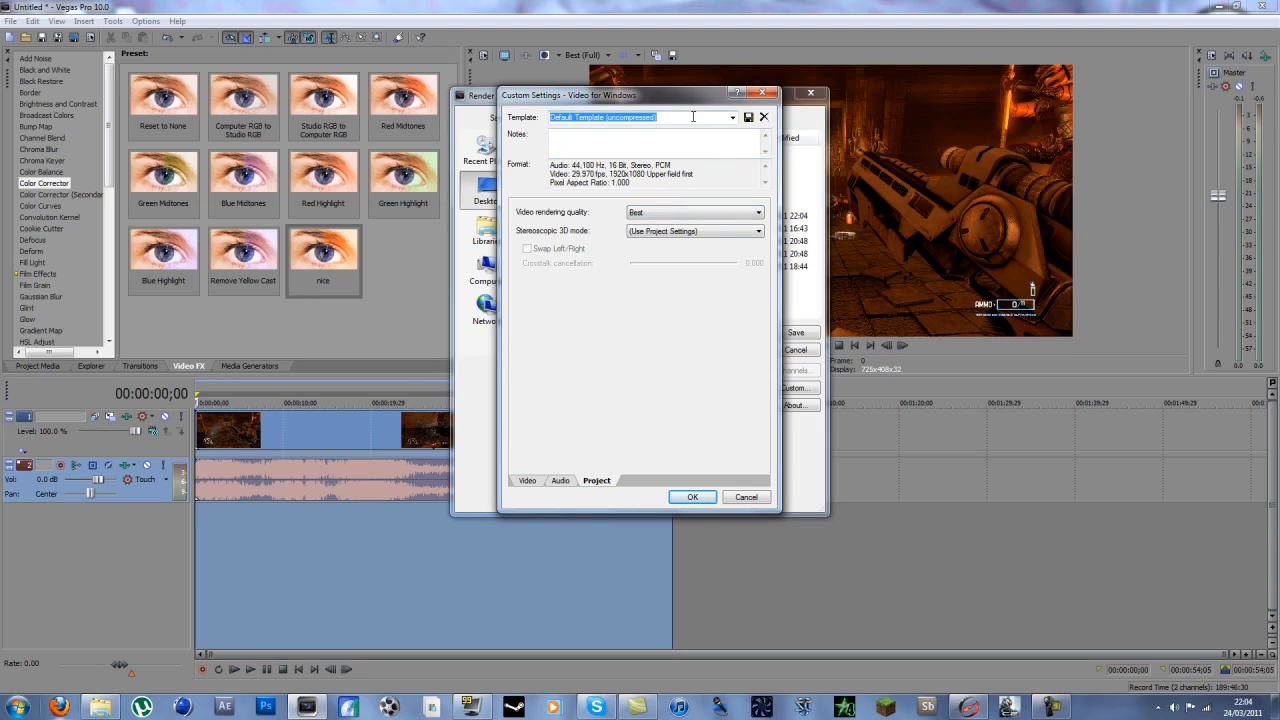
mouse_move(748, 116)
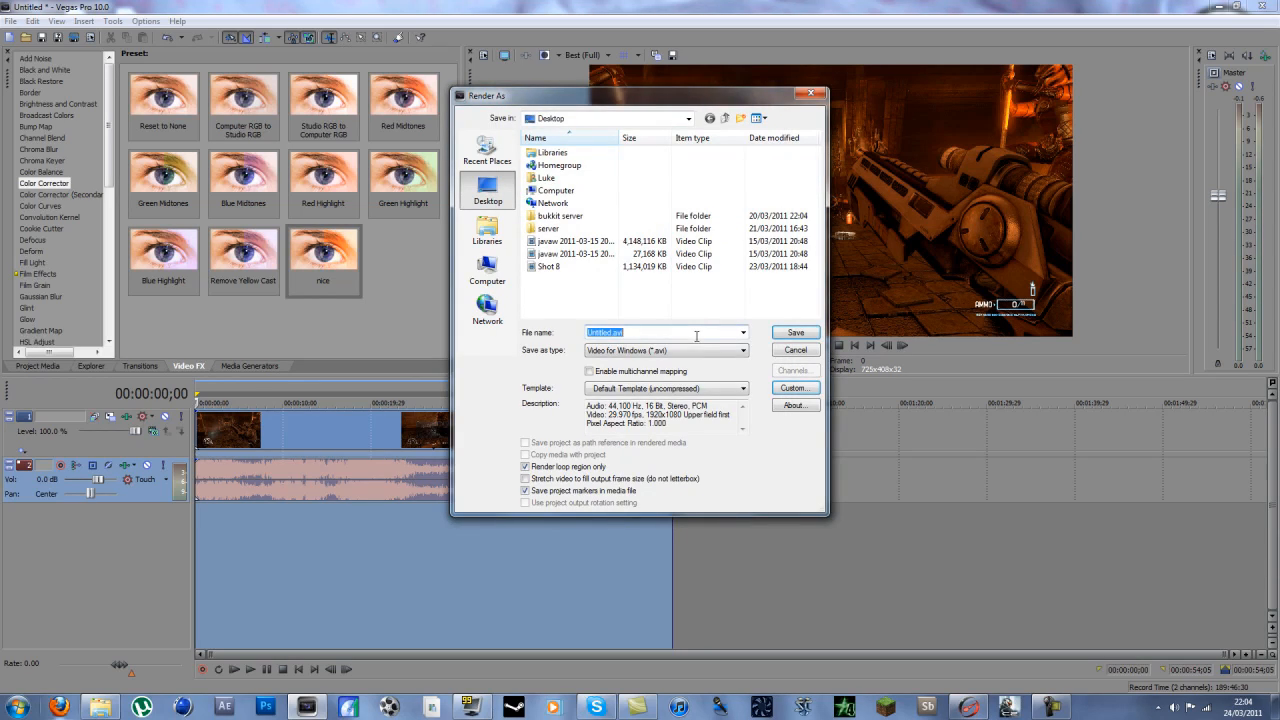
- Keep the HD 1080P render template and choose the Samsung (E:) drive as the save location
left_click(664, 388)
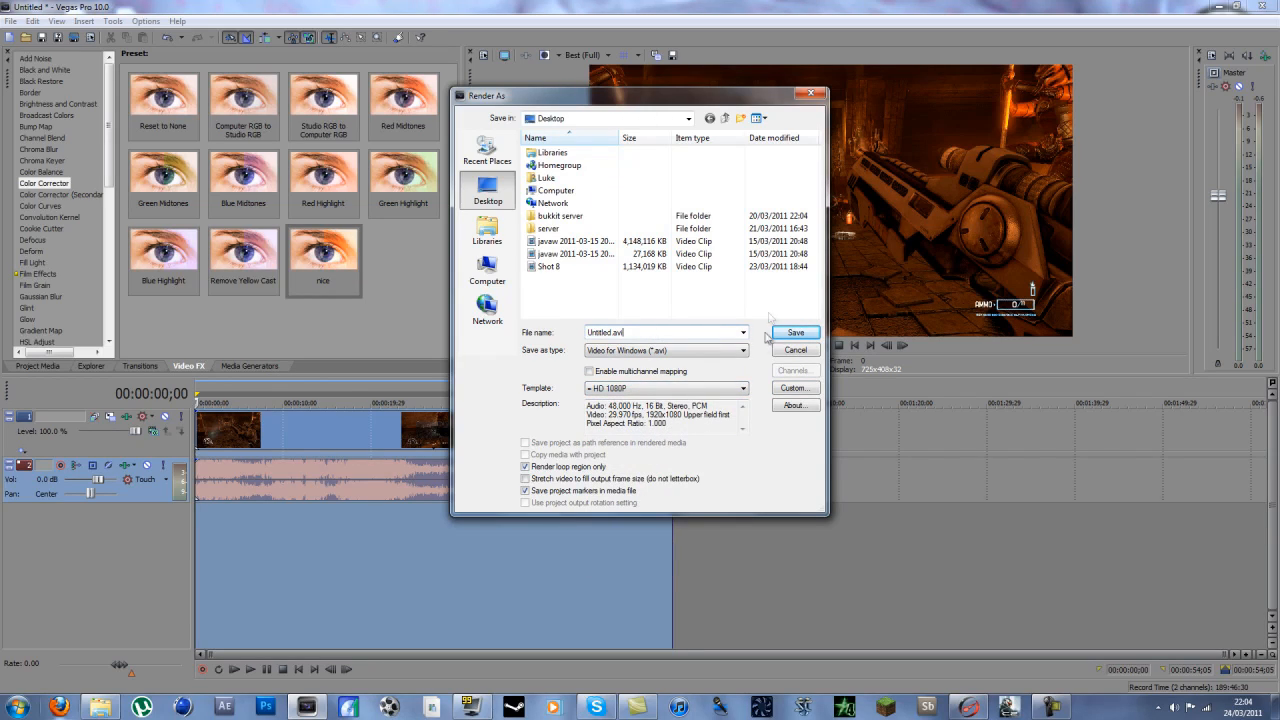
mouse_move(782, 326)
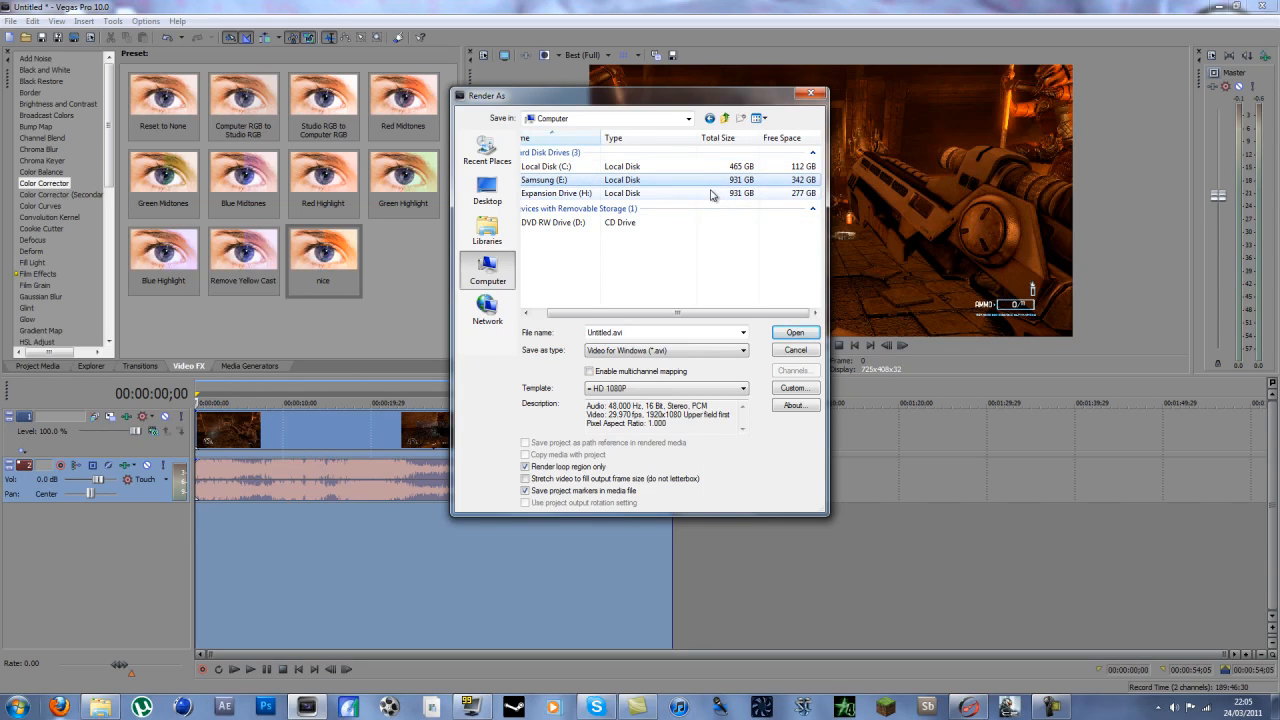
left_click(794, 350)
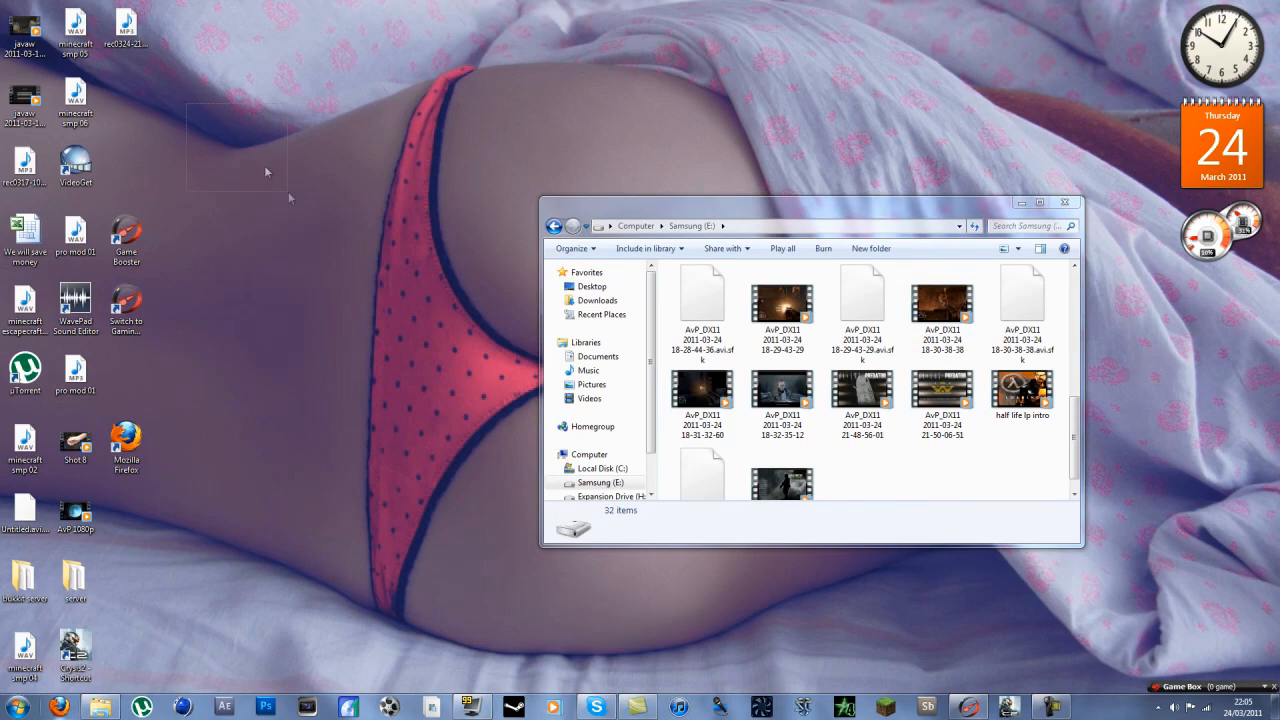
- Show details of the 2.88 GB gameplay clip on Samsung (E:) and position the Easy h.264 window
left_click(782, 396)
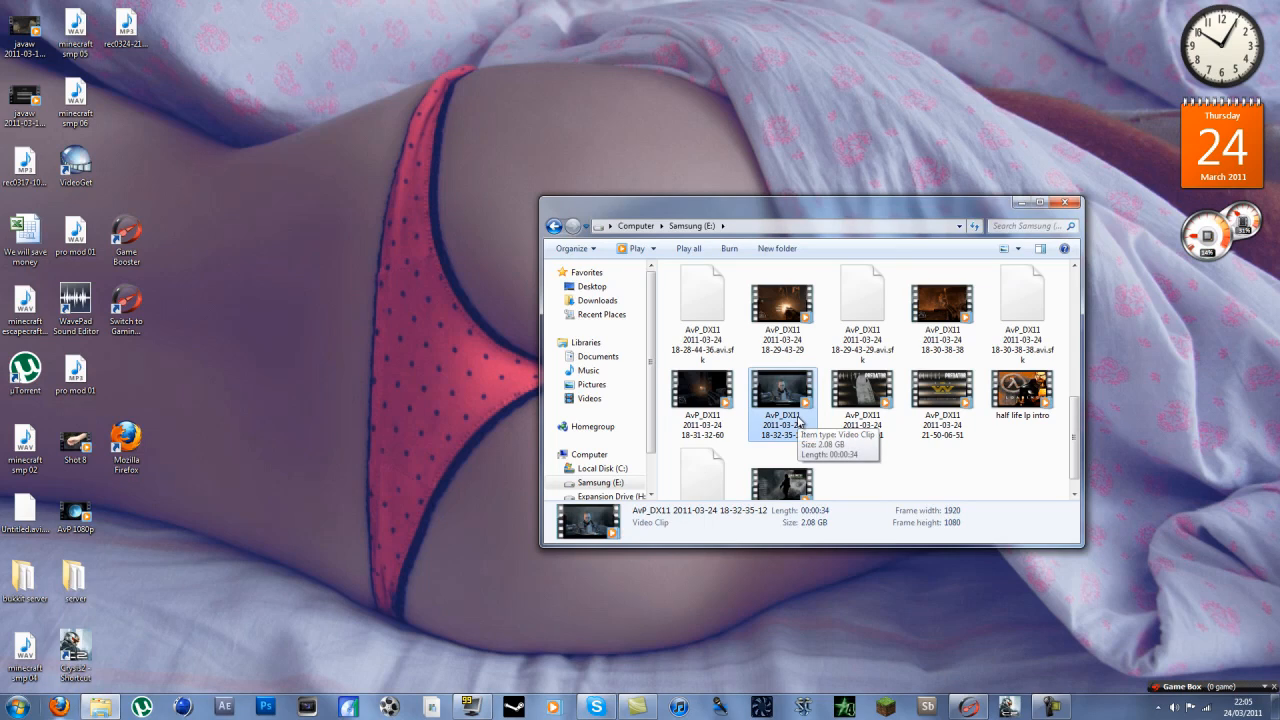
mouse_move(840, 522)
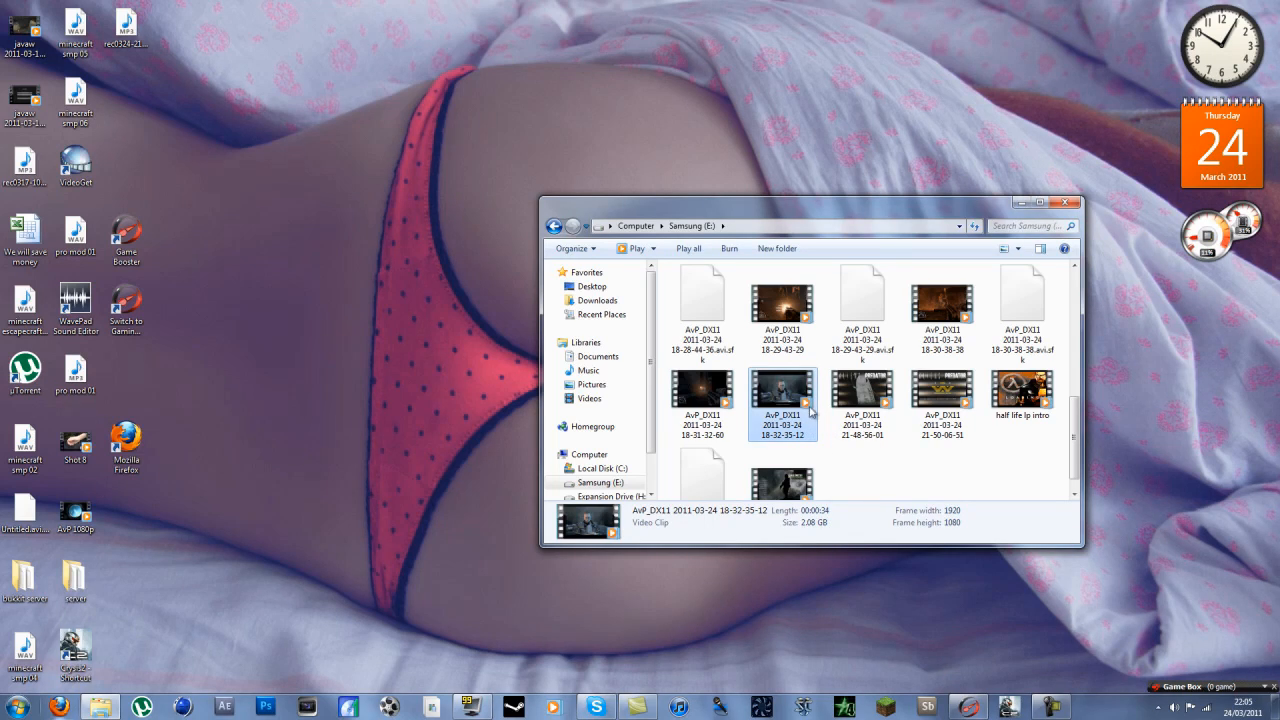
mouse_move(784, 404)
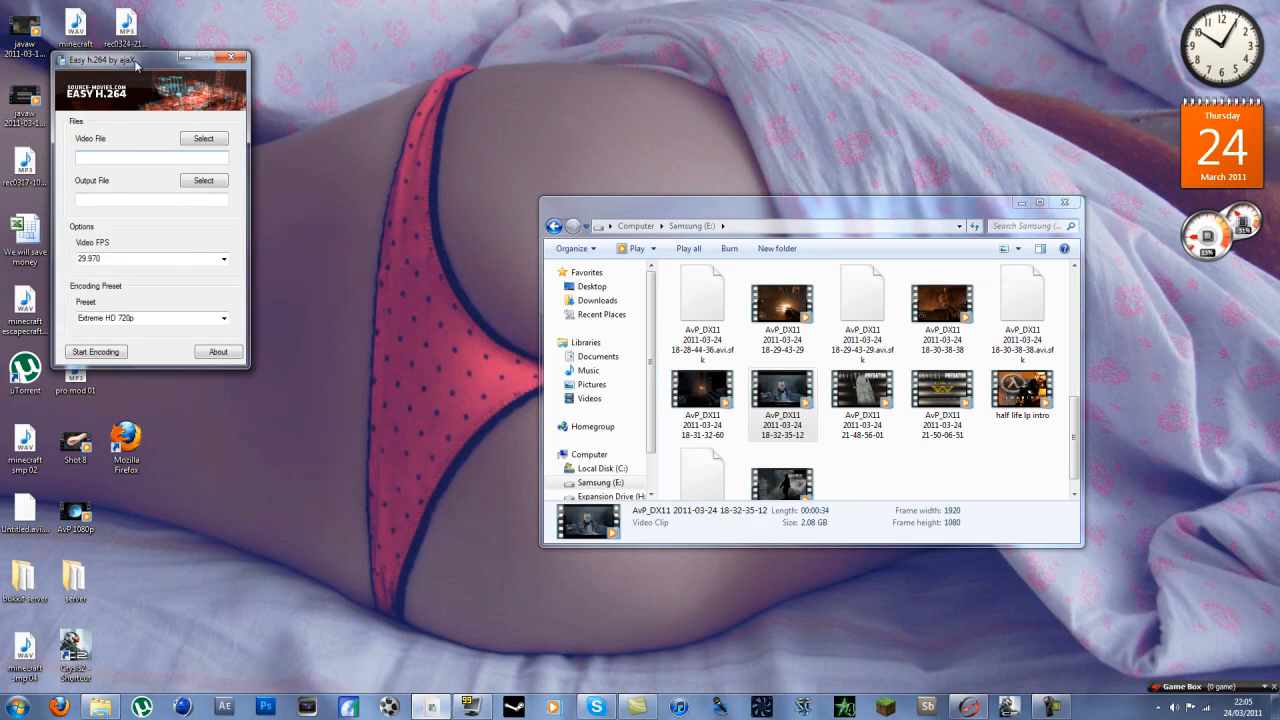
left_click_drag(136, 58, 344, 56)
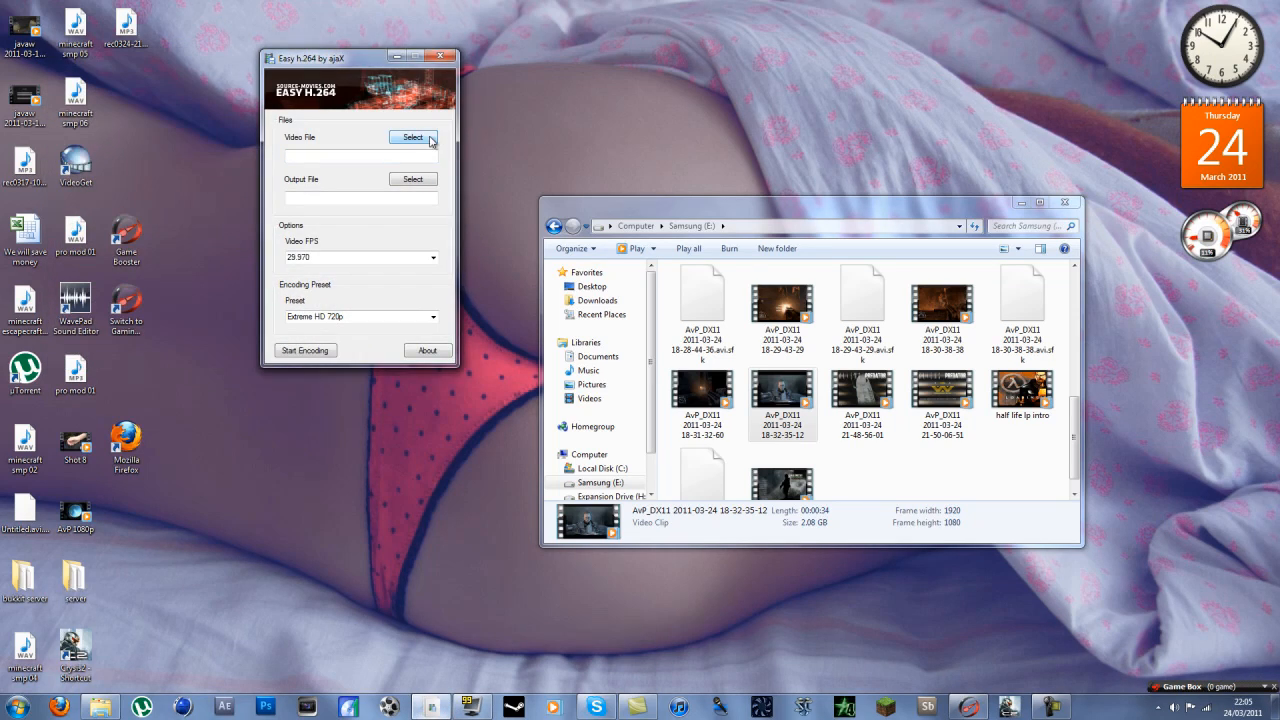
- Set the AvP gameplay AVI on E: as source and output.mp4 on the Desktop as output
left_click(412, 136)
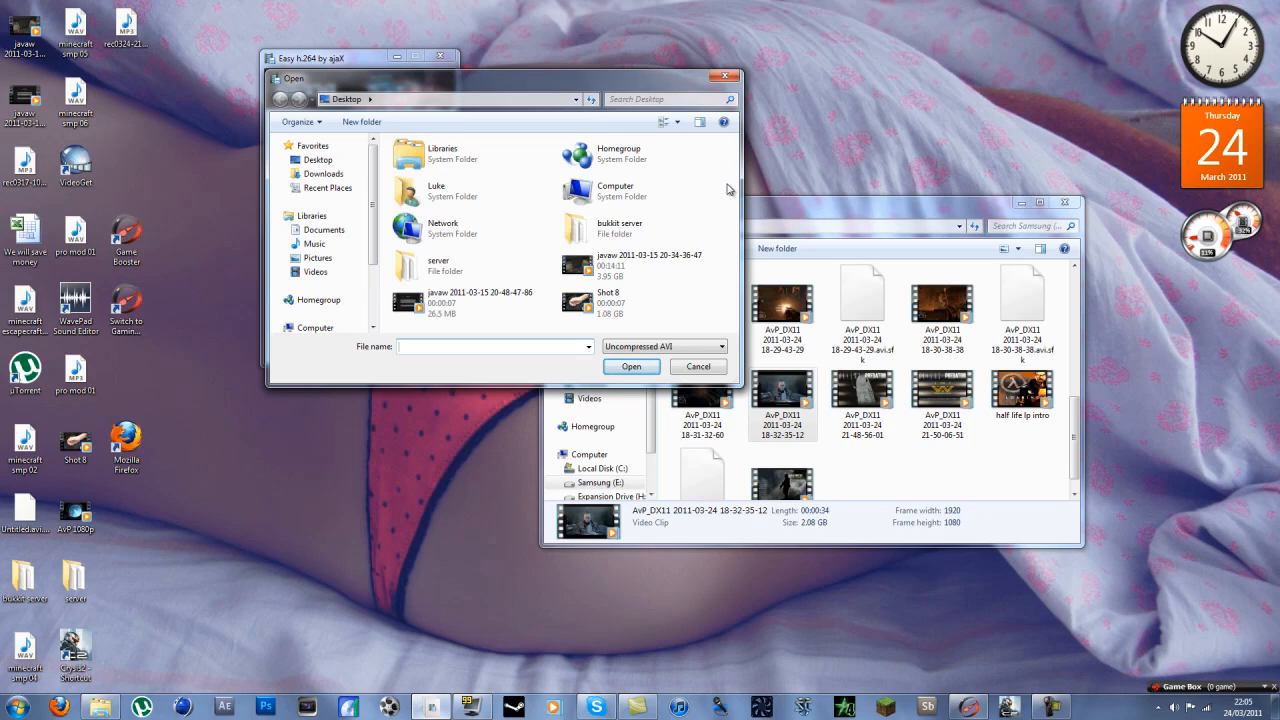
mouse_move(268, 8)
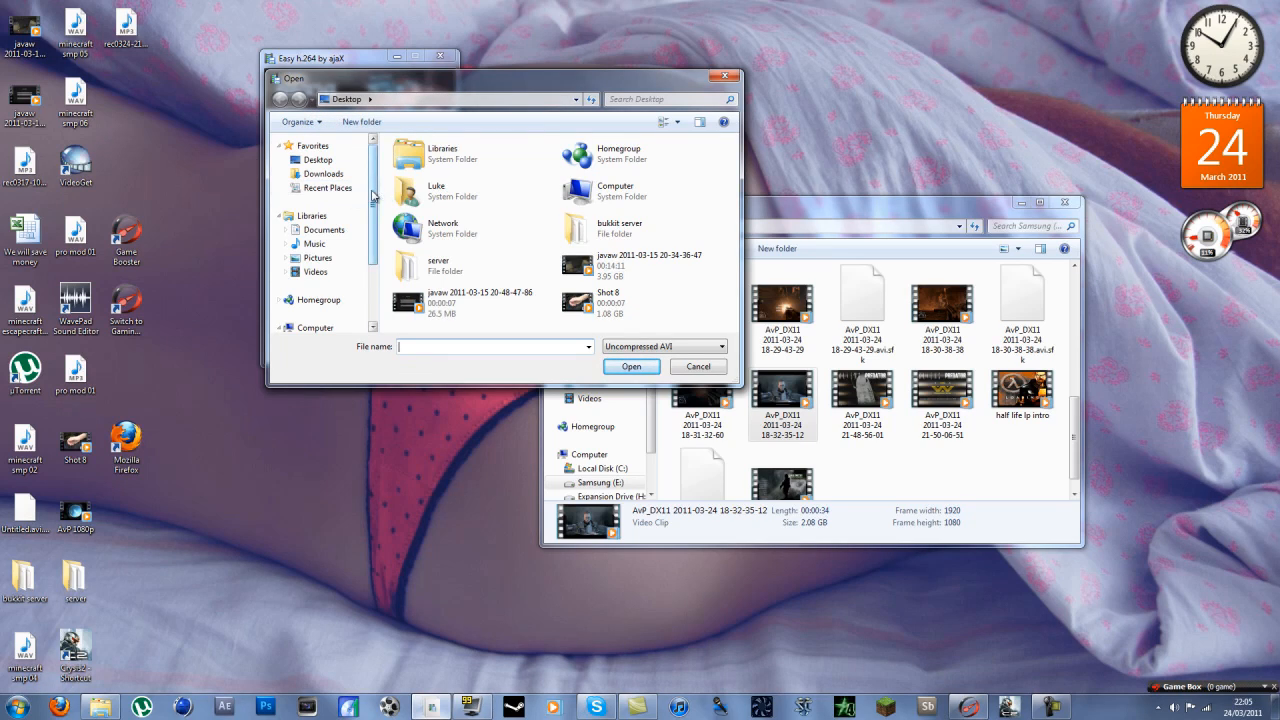
scroll("down", 3)
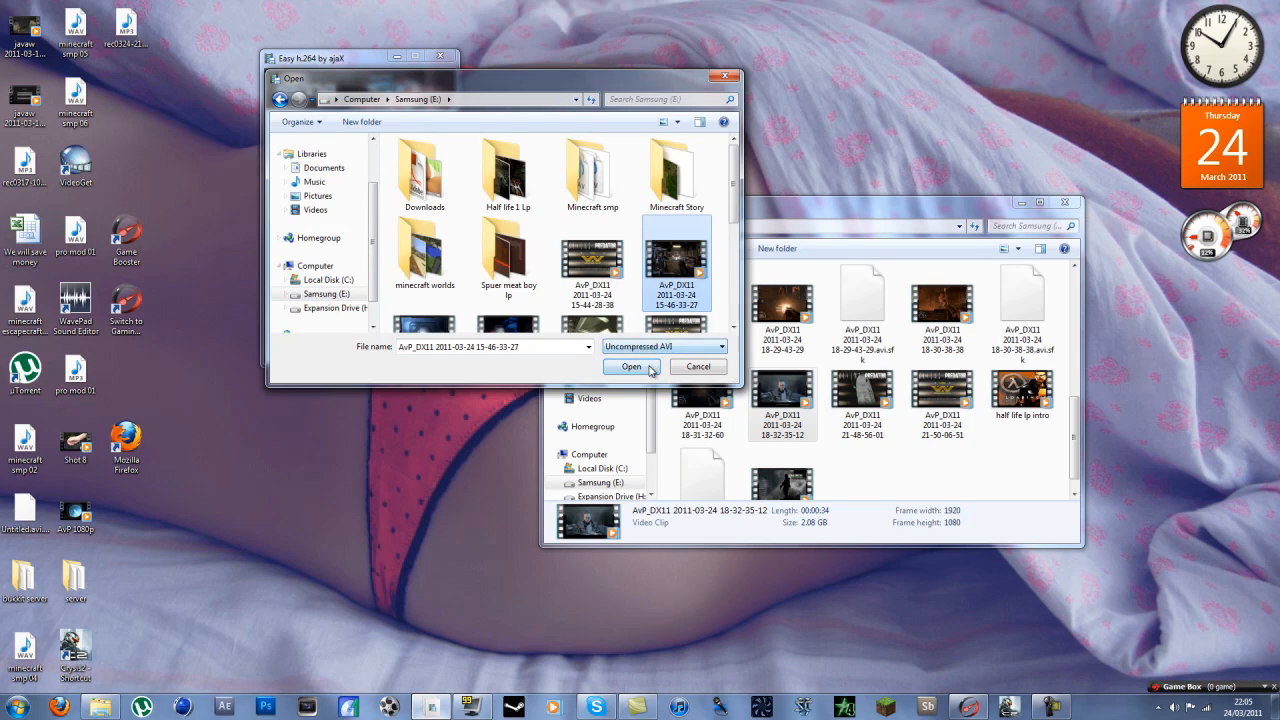
left_click(632, 366)
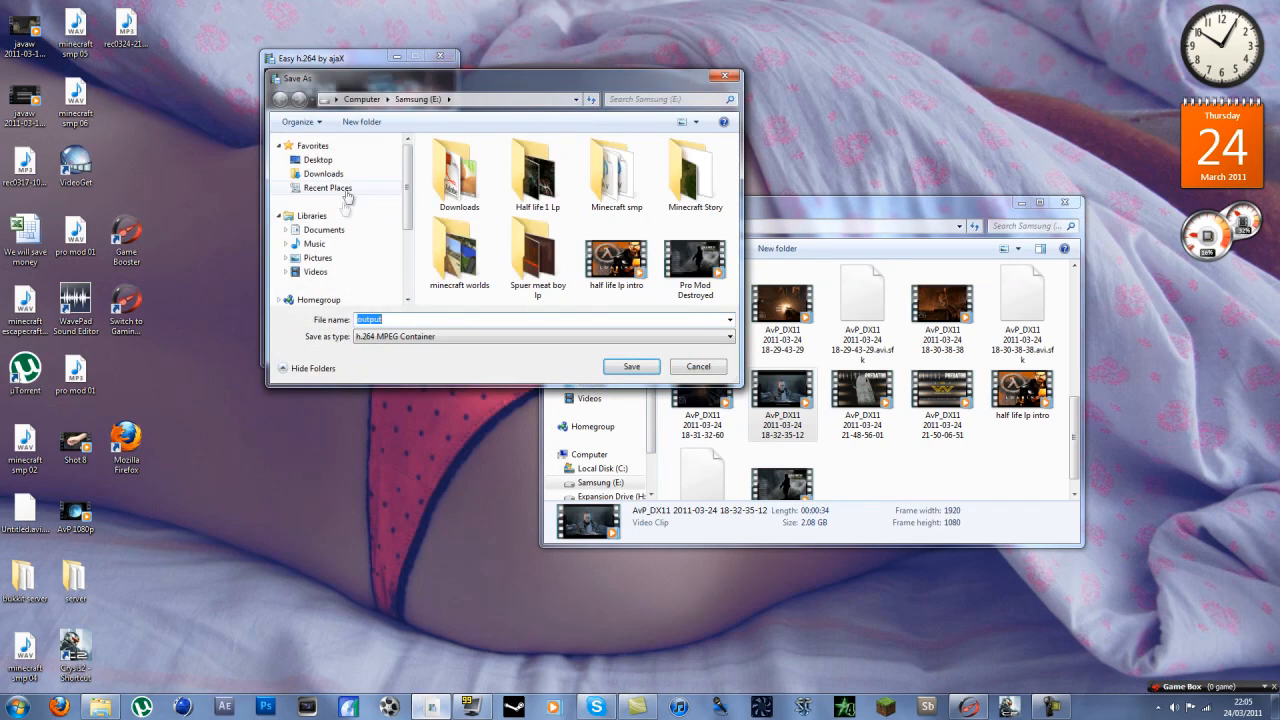
left_click(632, 366)
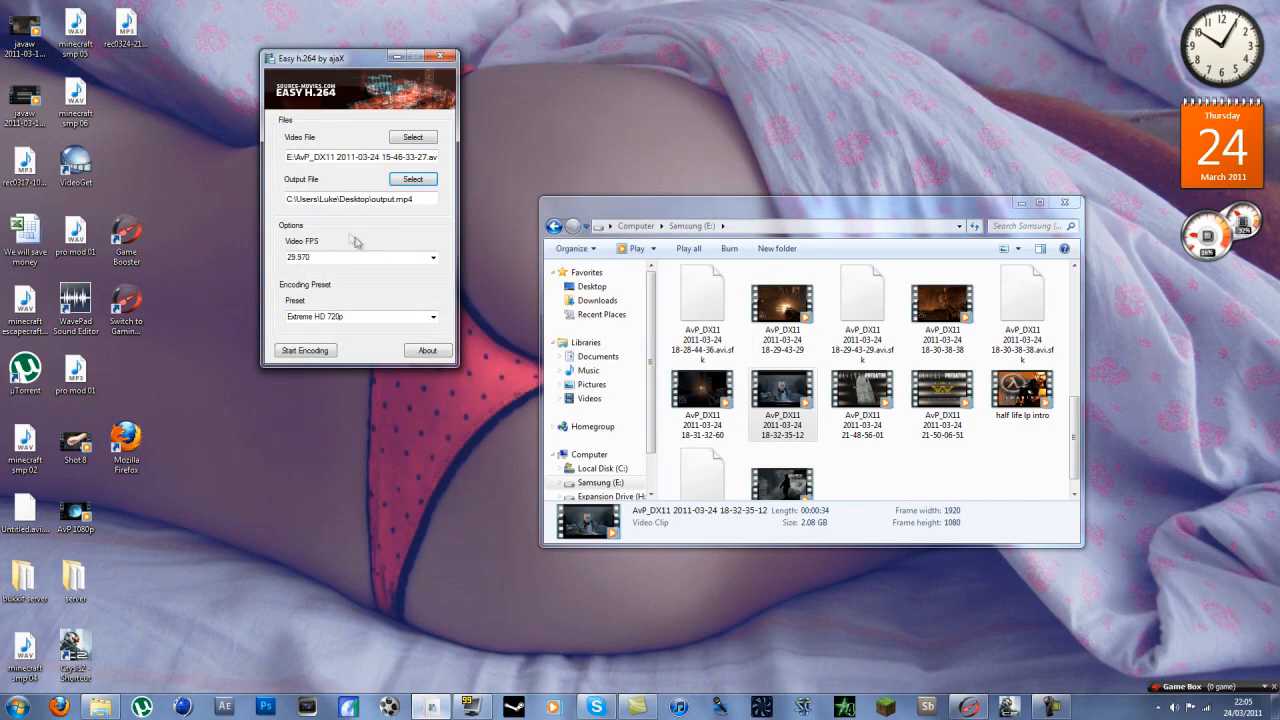
- Keep 29.970 fps, choose the HD 720p (Big) preset and start encoding
left_click(432, 258)
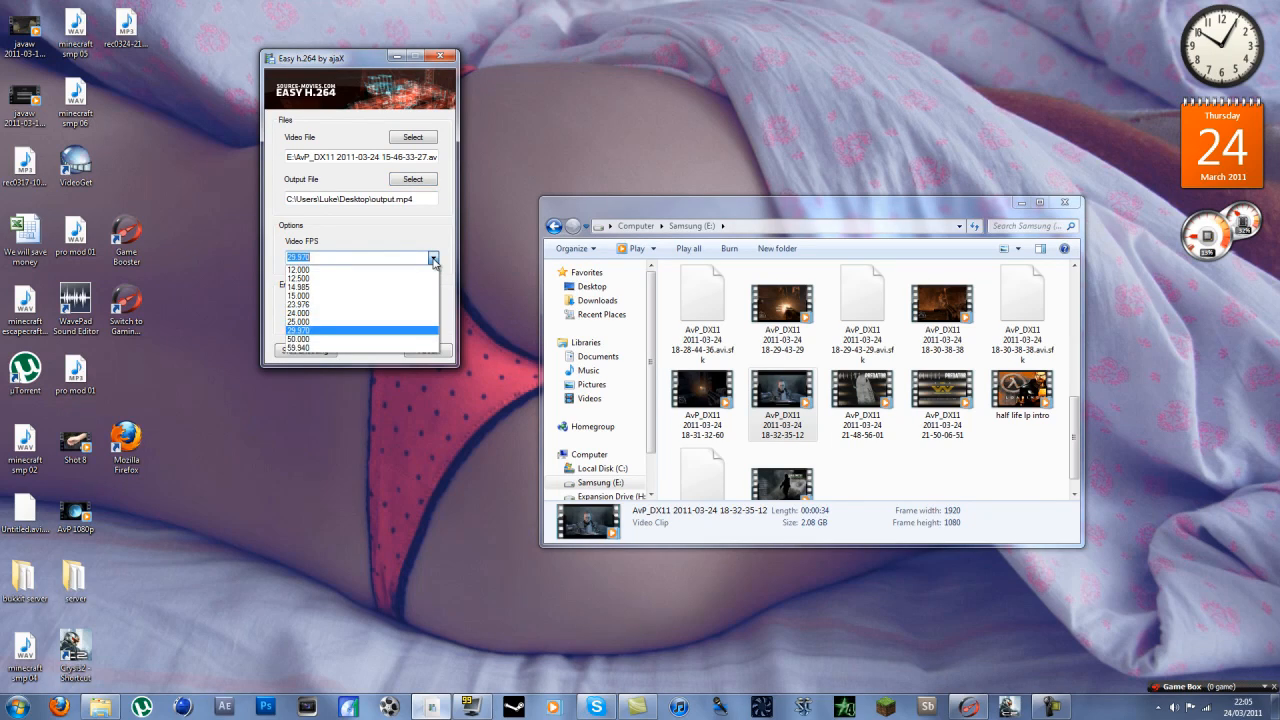
mouse_move(376, 340)
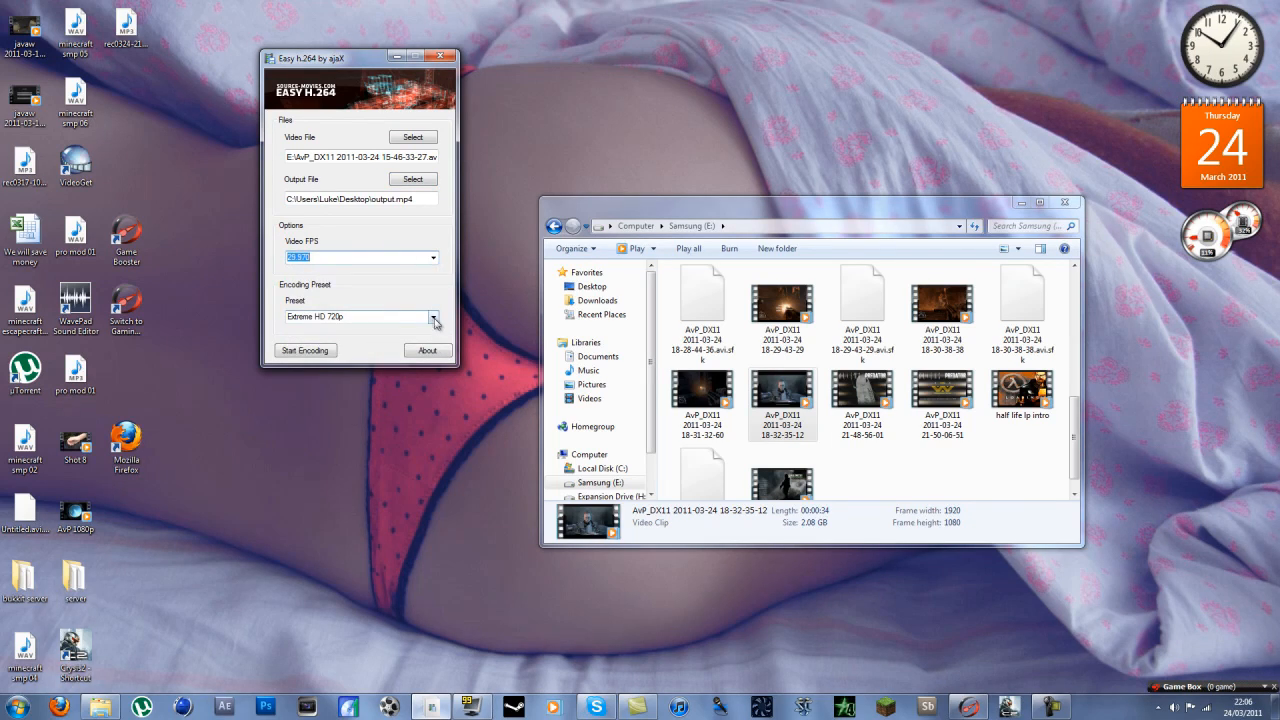
left_click(432, 316)
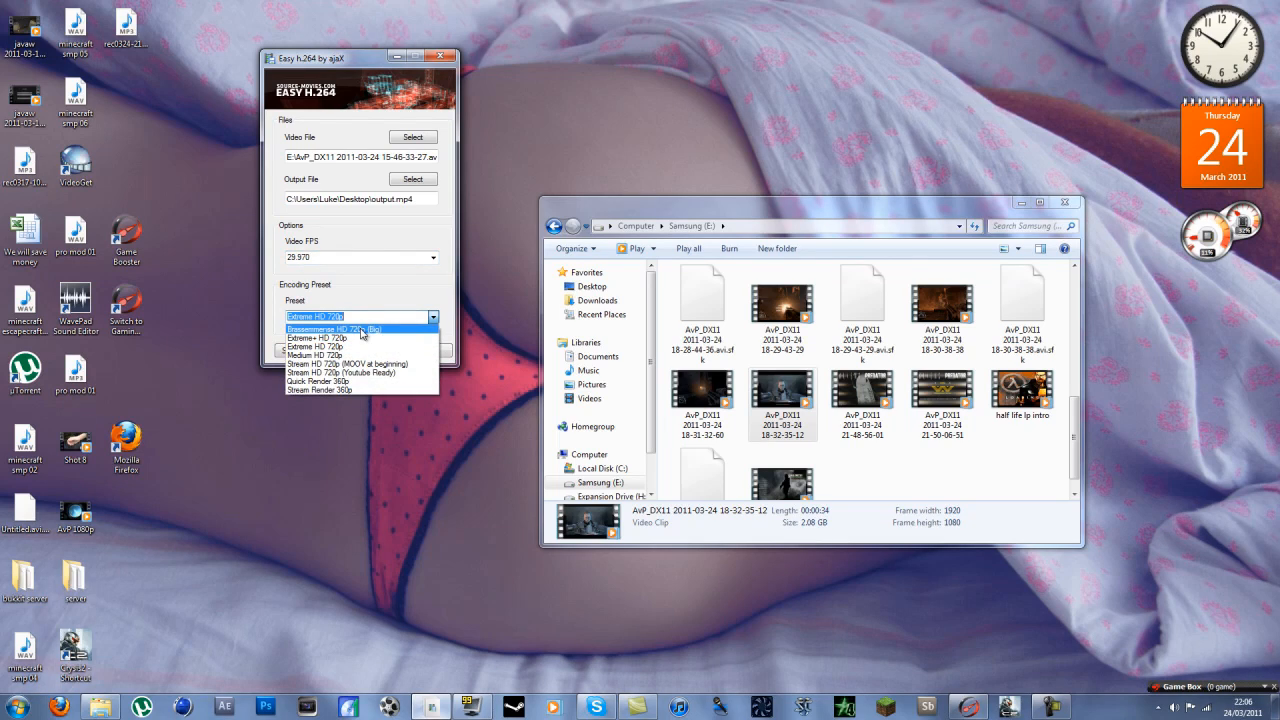
mouse_move(370, 336)
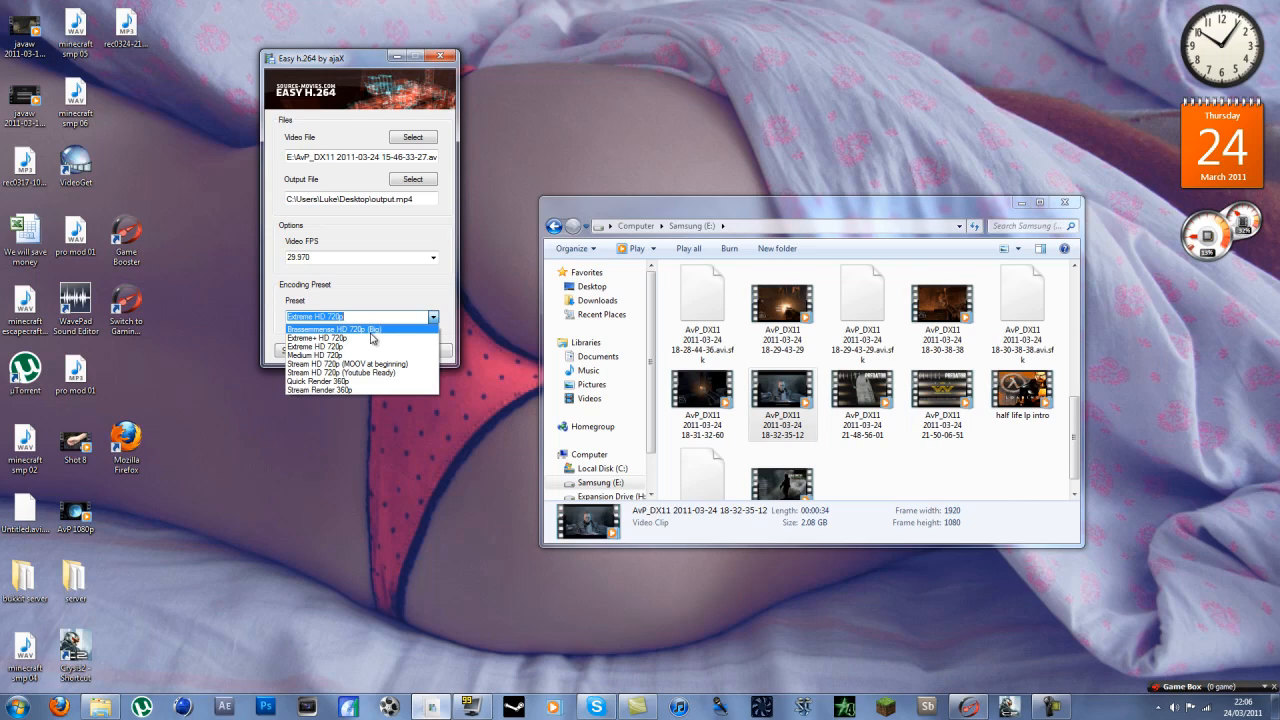
mouse_move(360, 356)
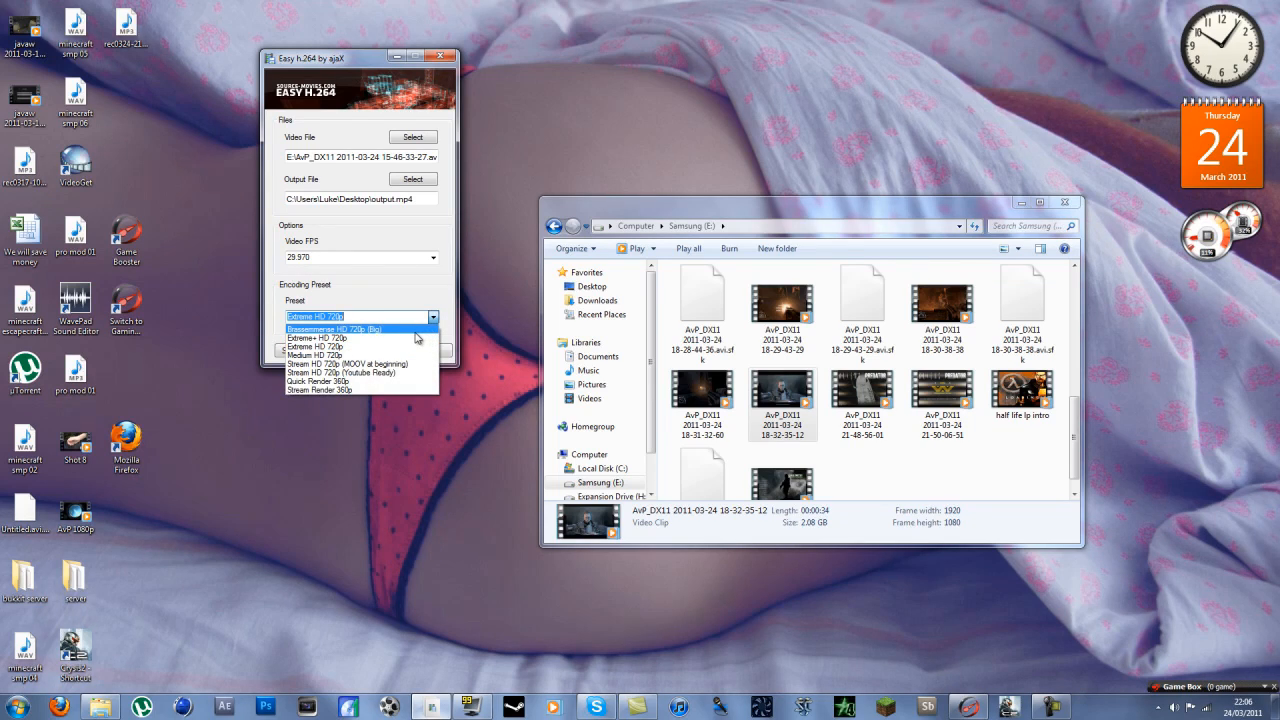
mouse_move(348, 260)
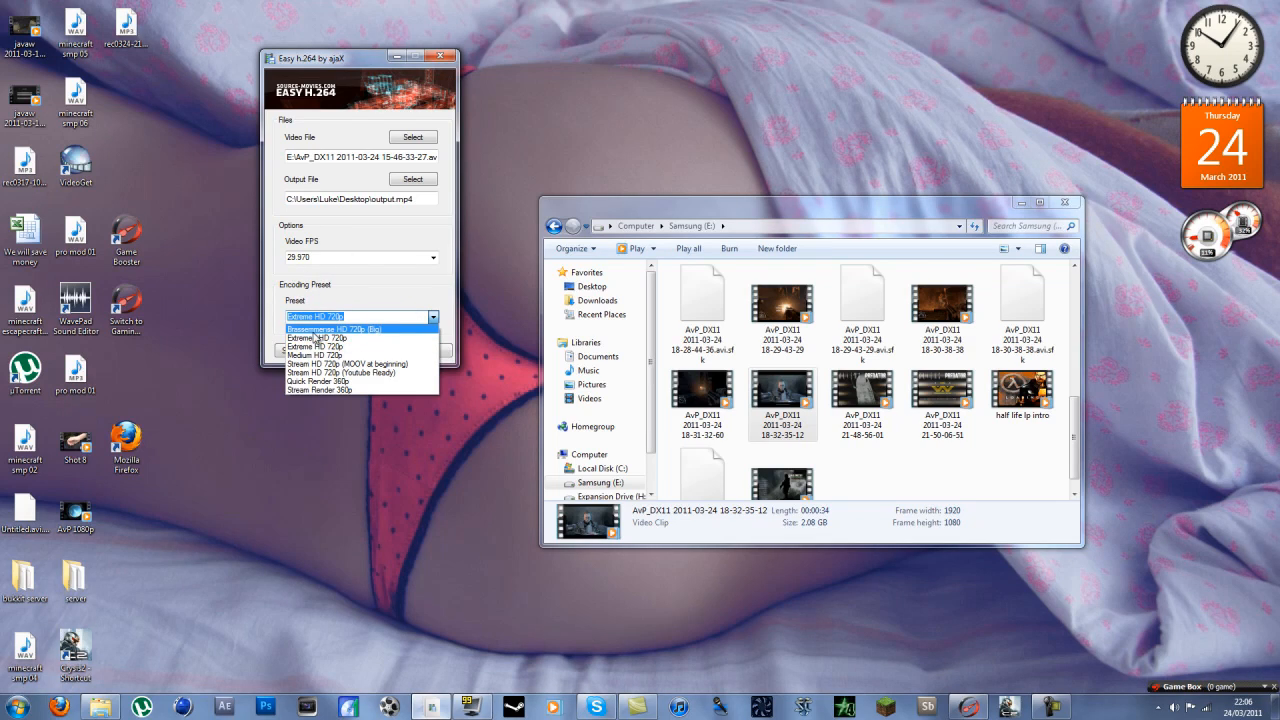
left_click(336, 328)
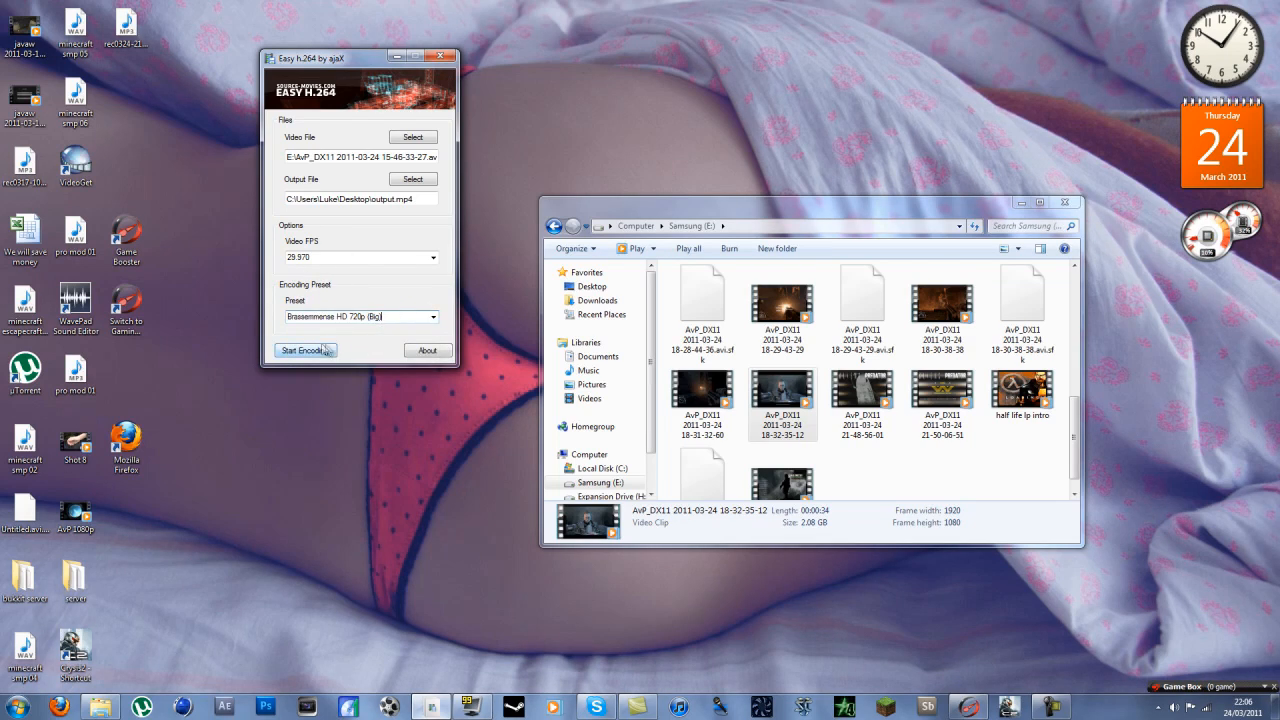
left_click(304, 350)
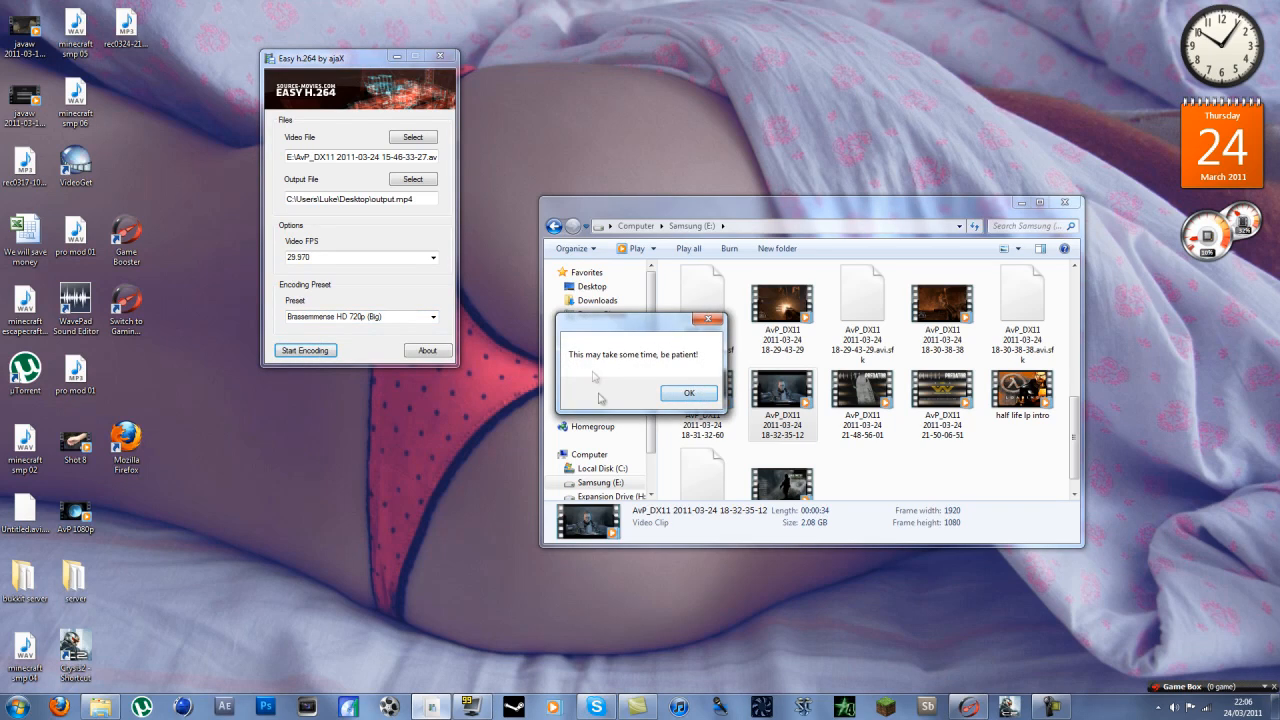
- Dismiss the be-patient notice, minimise Explorer and move the AvP 1080p file on the desktop
left_click(688, 392)
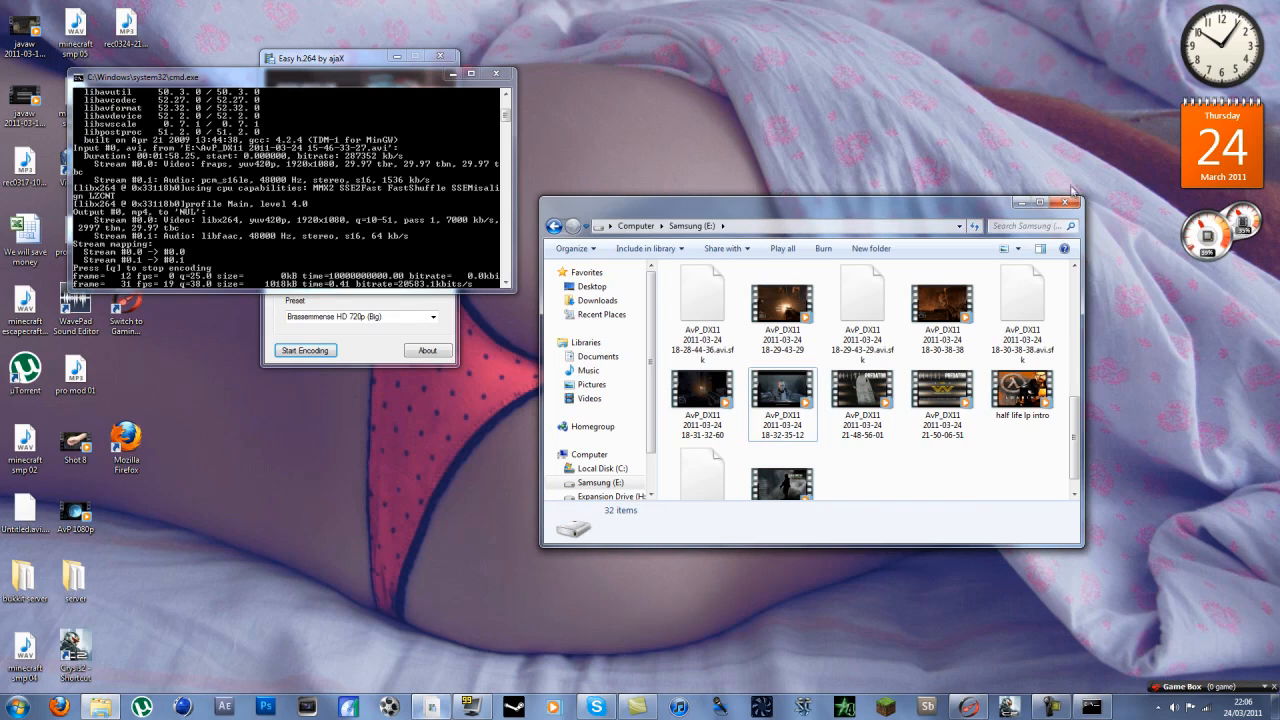
left_click(1068, 204)
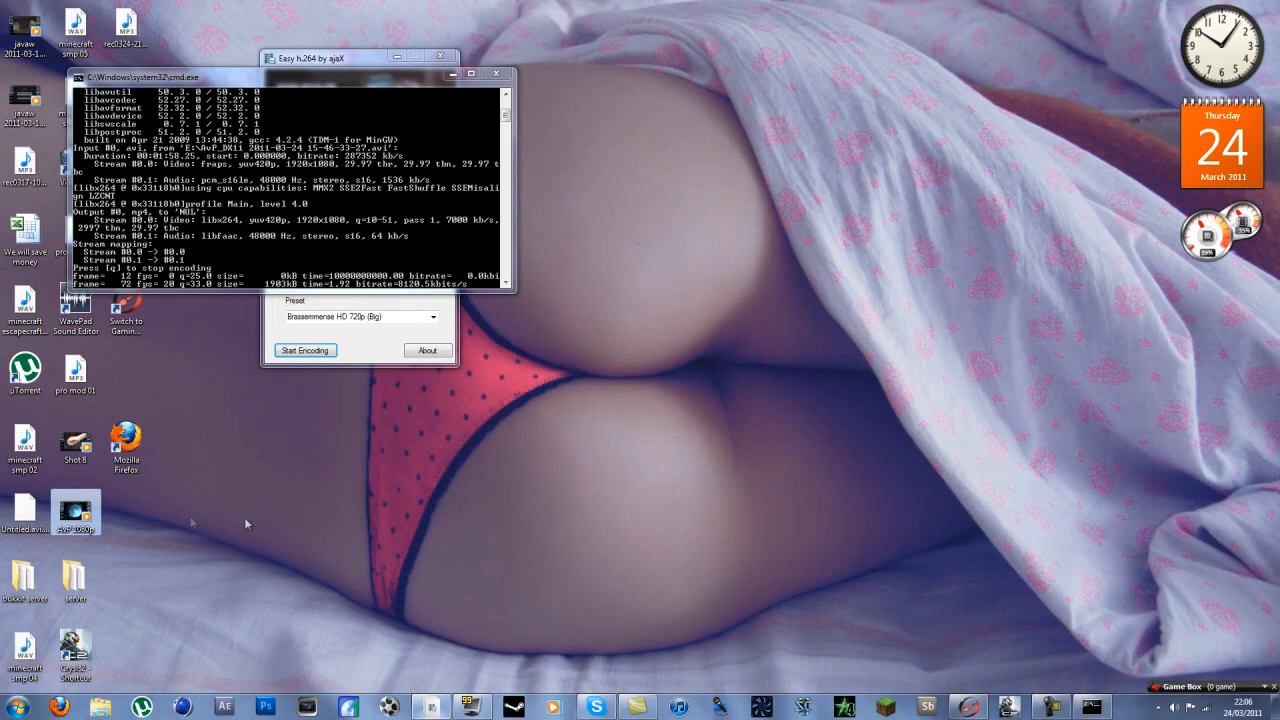
left_click_drag(76, 512, 784, 304)
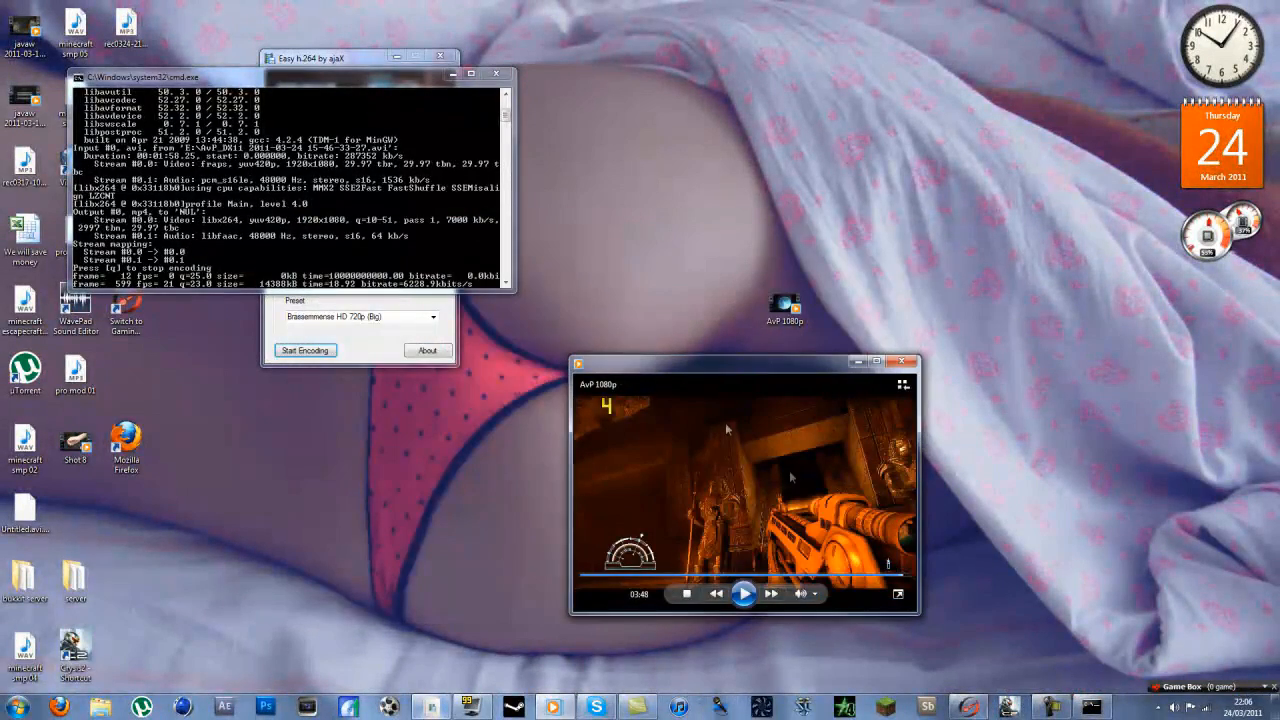
- Enlarge the Media Player preview of the AvP 1080p clip, watch it, then close the player
left_click_drag(744, 362, 638, 360)
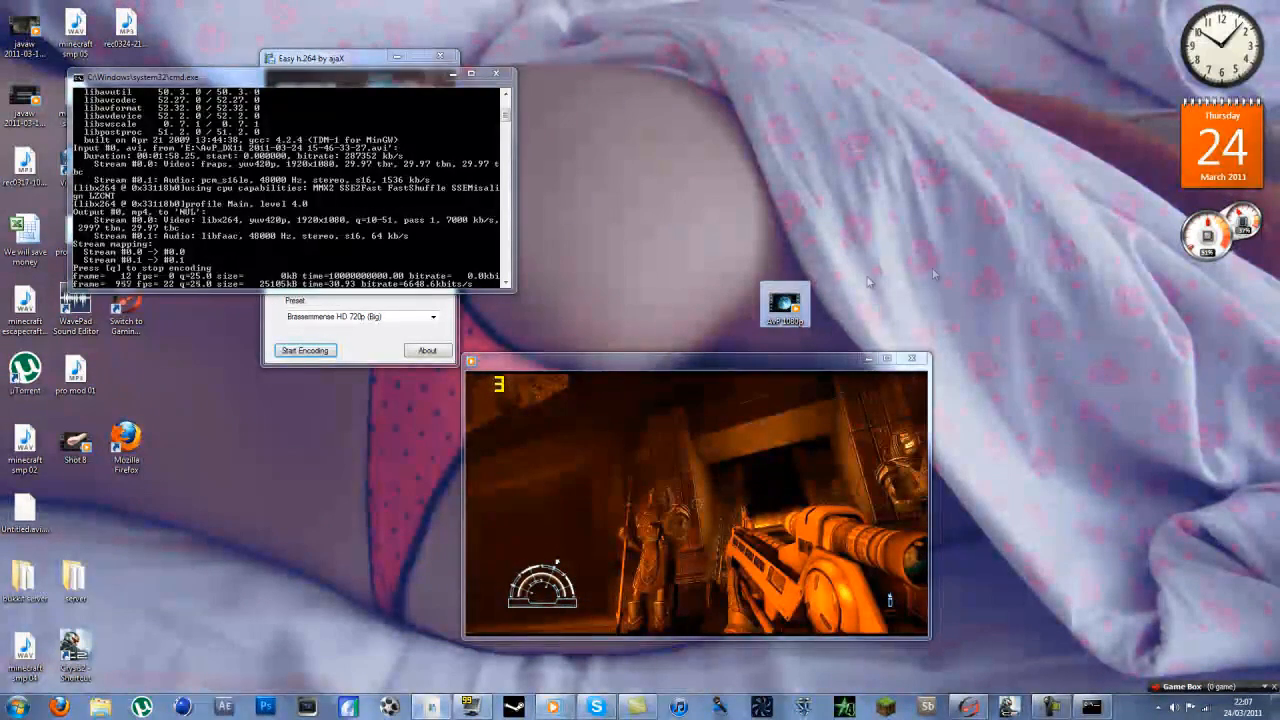
mouse_move(784, 304)
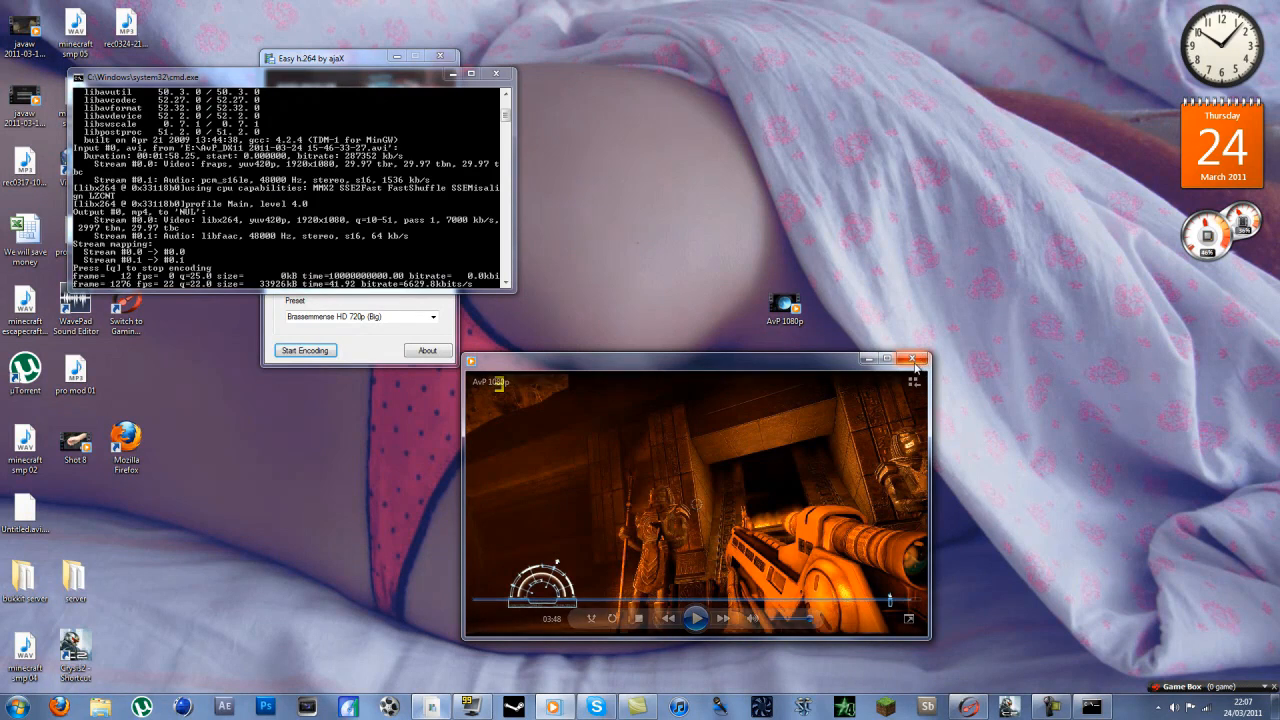
left_click(912, 358)
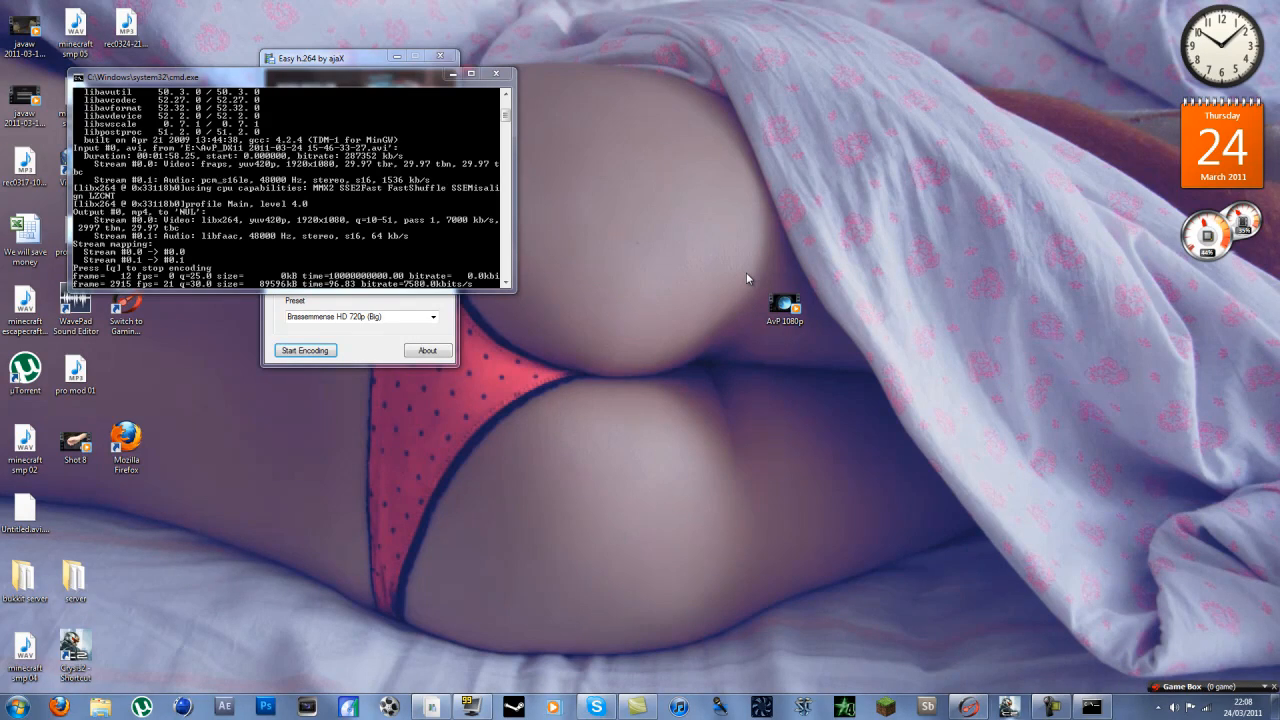
mouse_move(796, 172)
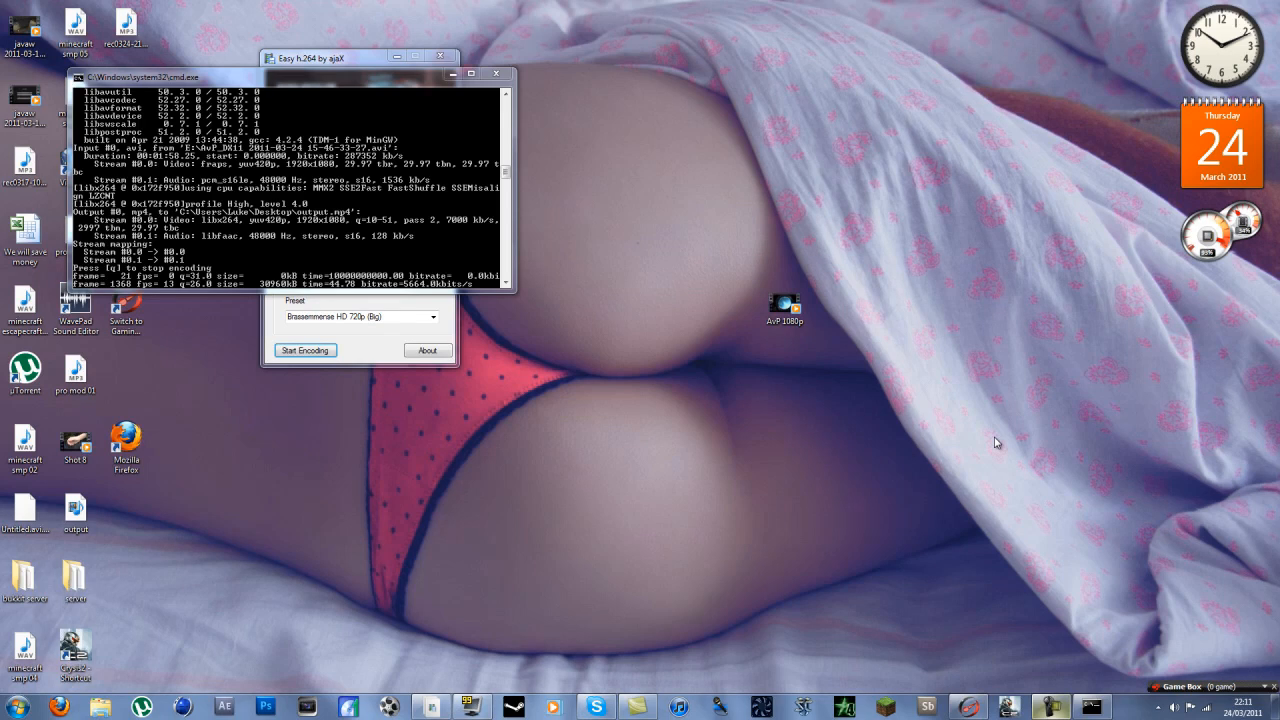
mouse_move(1012, 652)
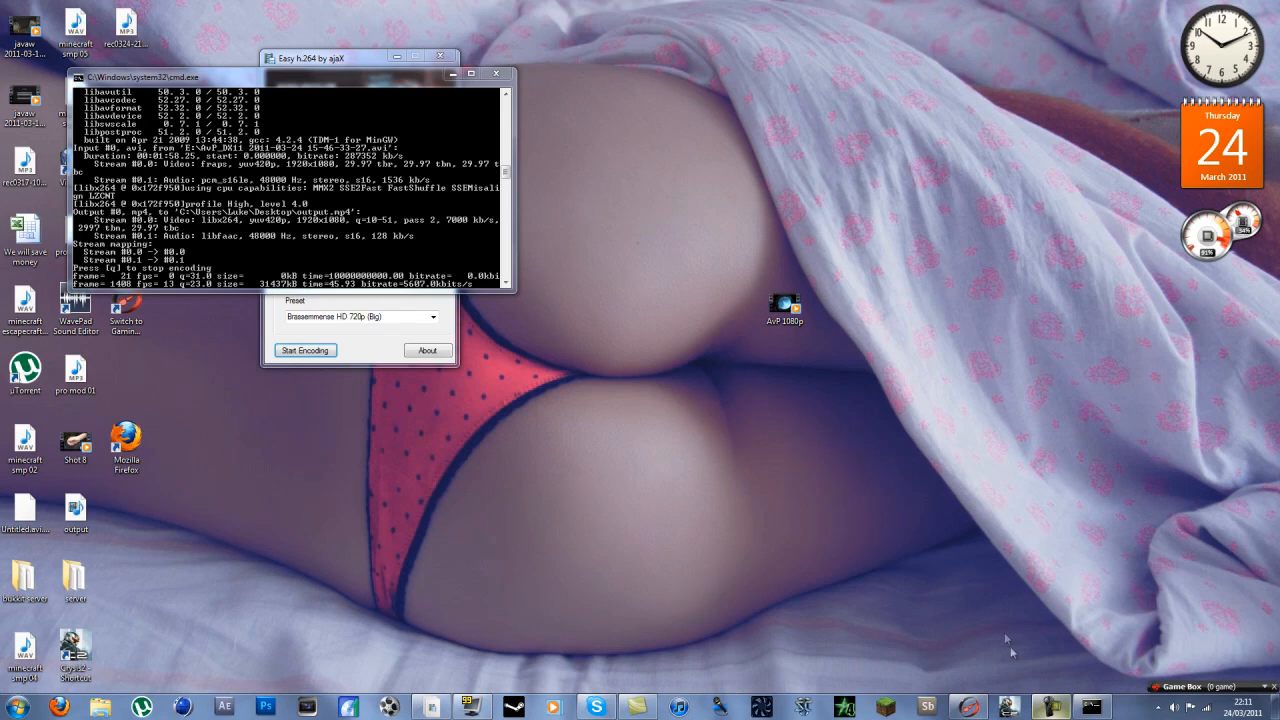